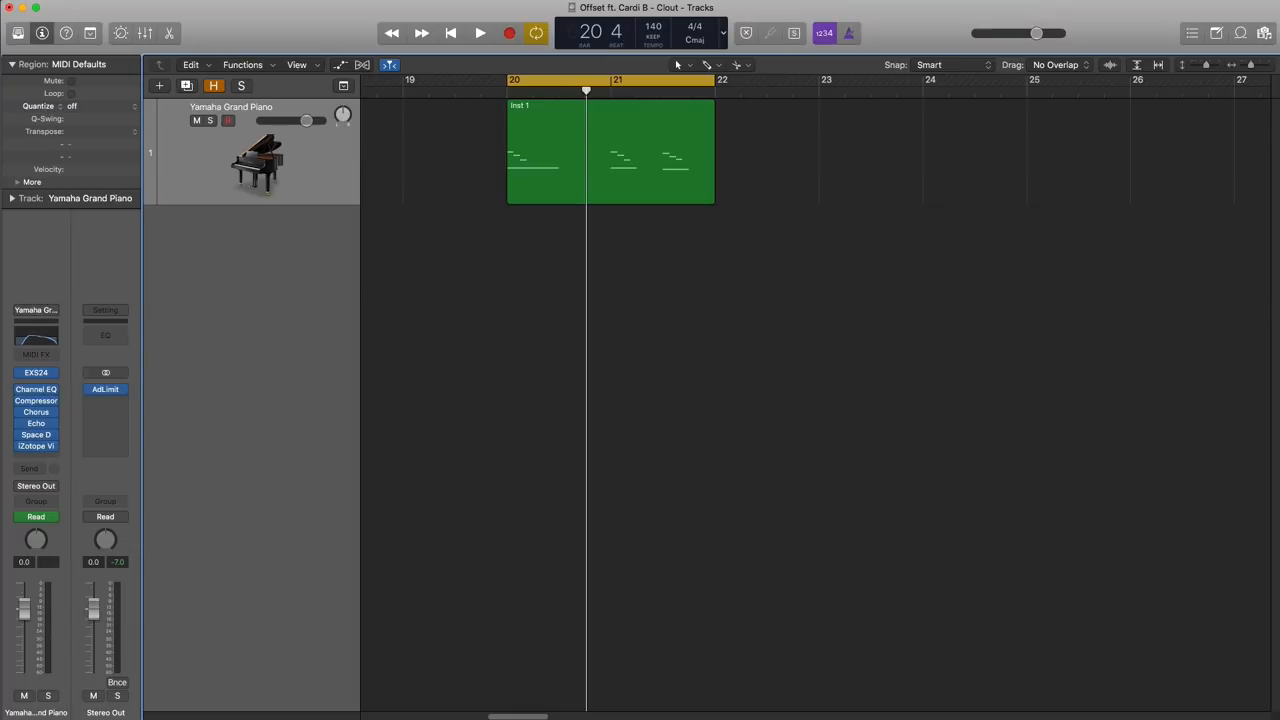
Step: Add a new software instrument track and move the Inst 1 region onto it
left_click(480, 33)
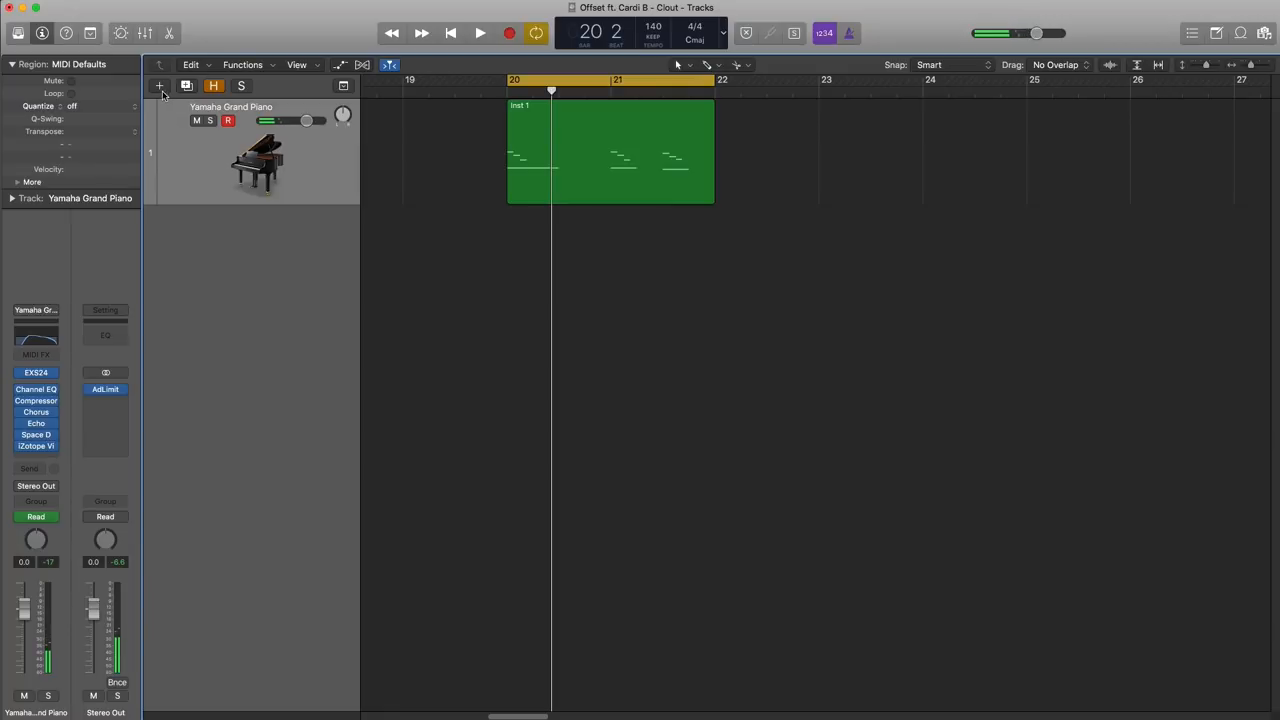
left_click(159, 85)
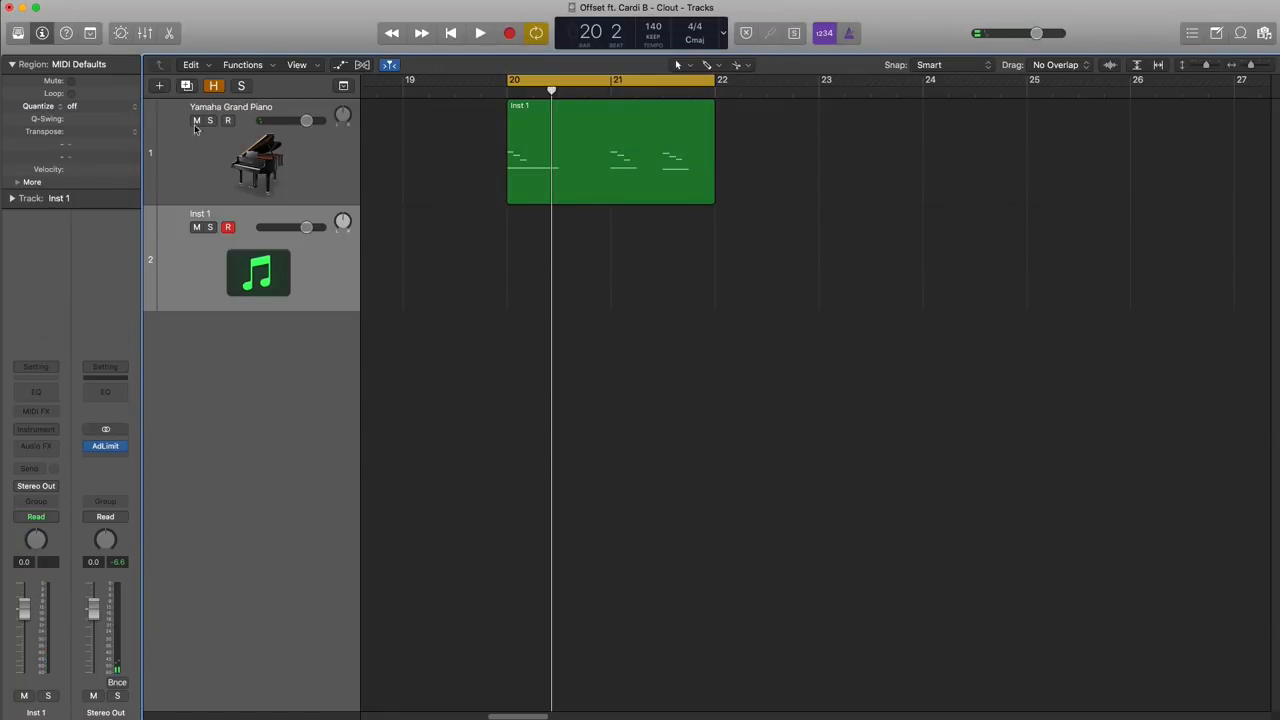
left_click_drag(612, 150, 612, 260)
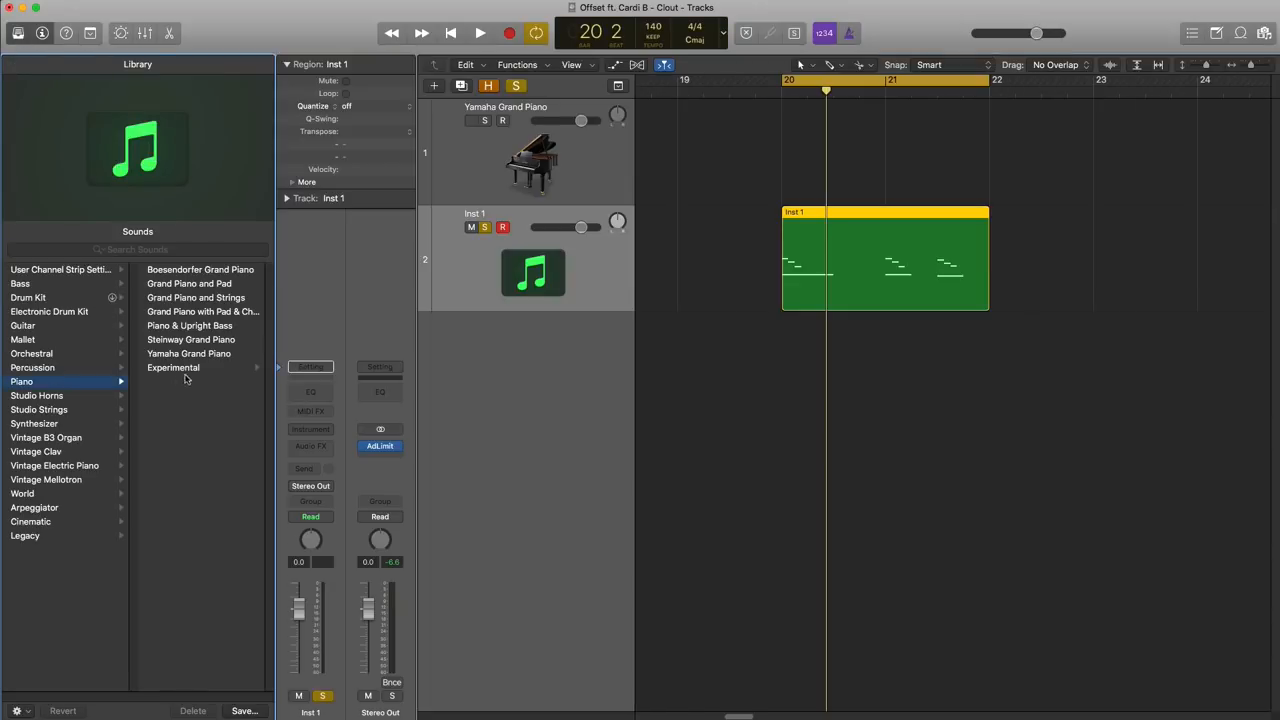
Step: Give the new track the Yamaha Grand Piano sound and set its send to No Send
left_click(188, 353)
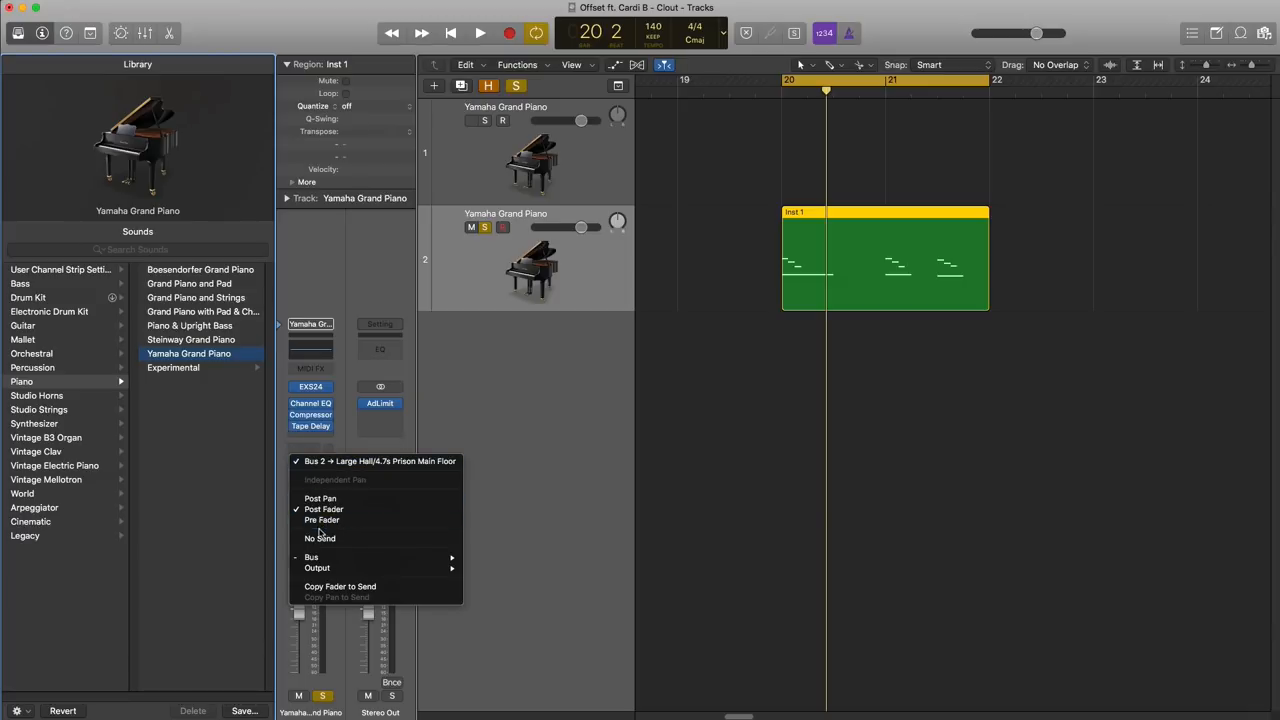
left_click(310, 434)
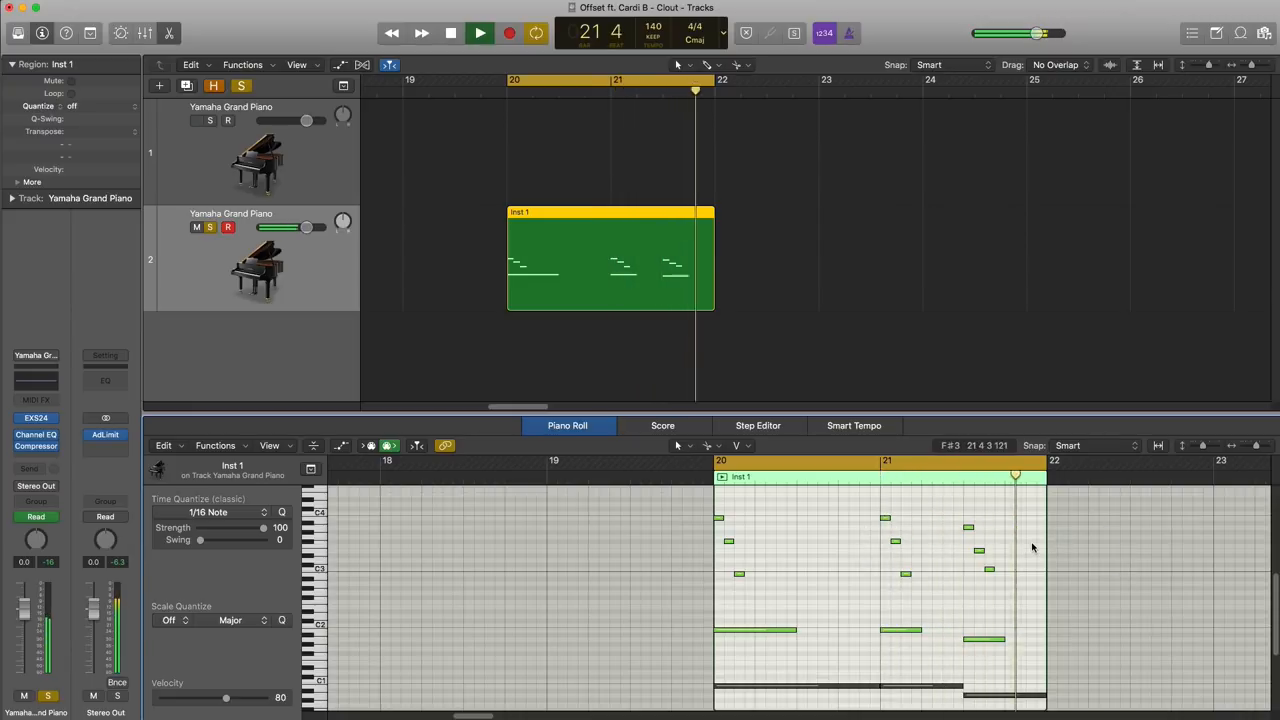
Step: Raise the new track's Channel EQ low-cut to about 116 Hz
left_click(608, 79)
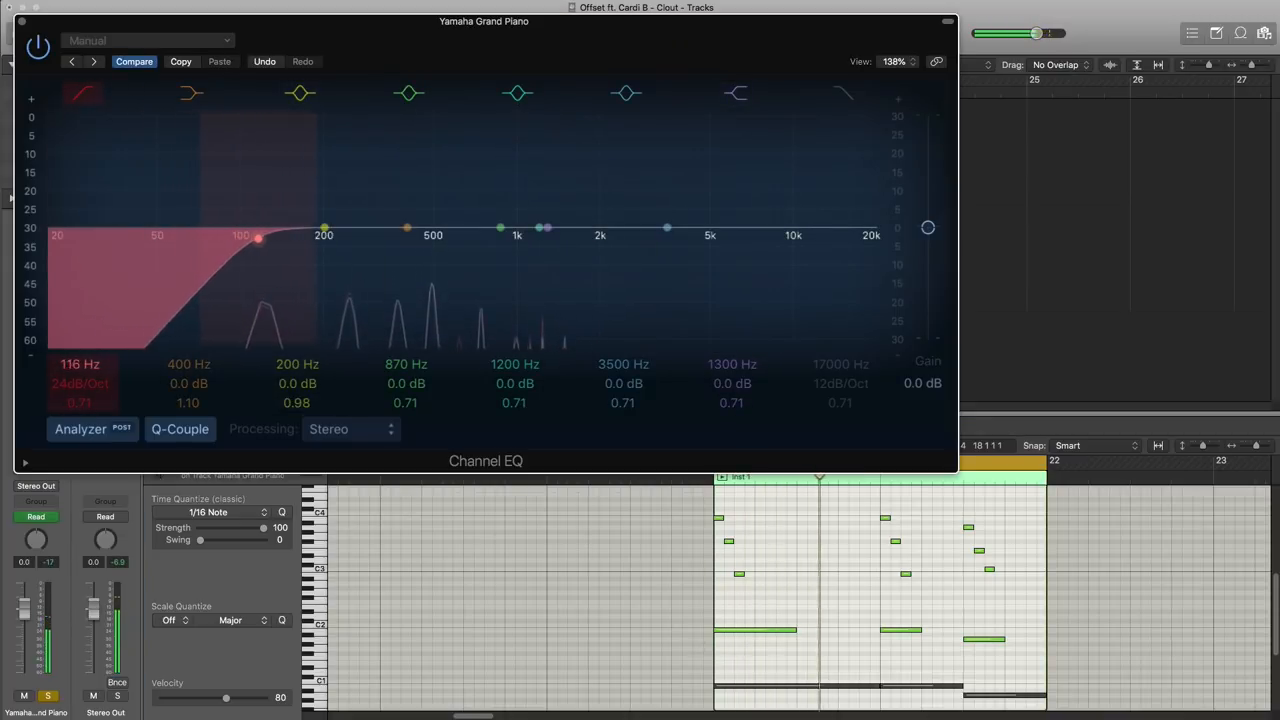
left_click_drag(258, 238, 283, 238)
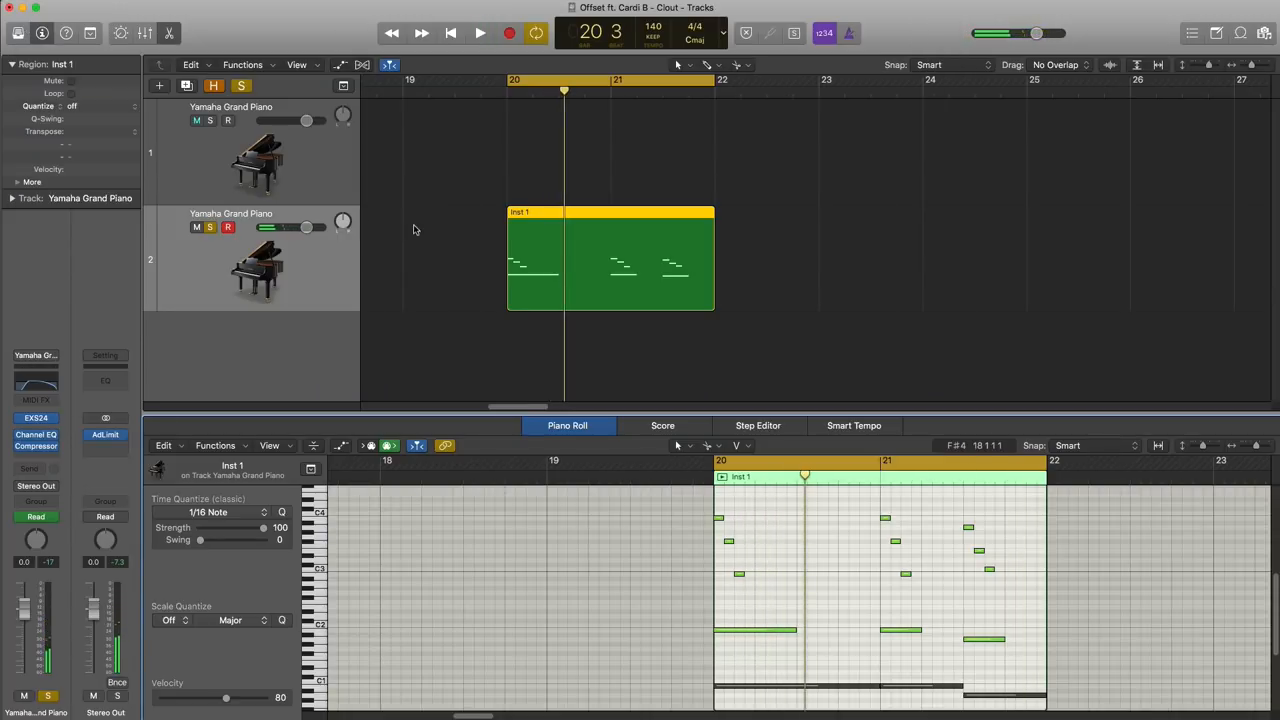
Step: Insert a Chorus on the new piano with Intensity 14% and Mix about 46%
left_click(60, 454)
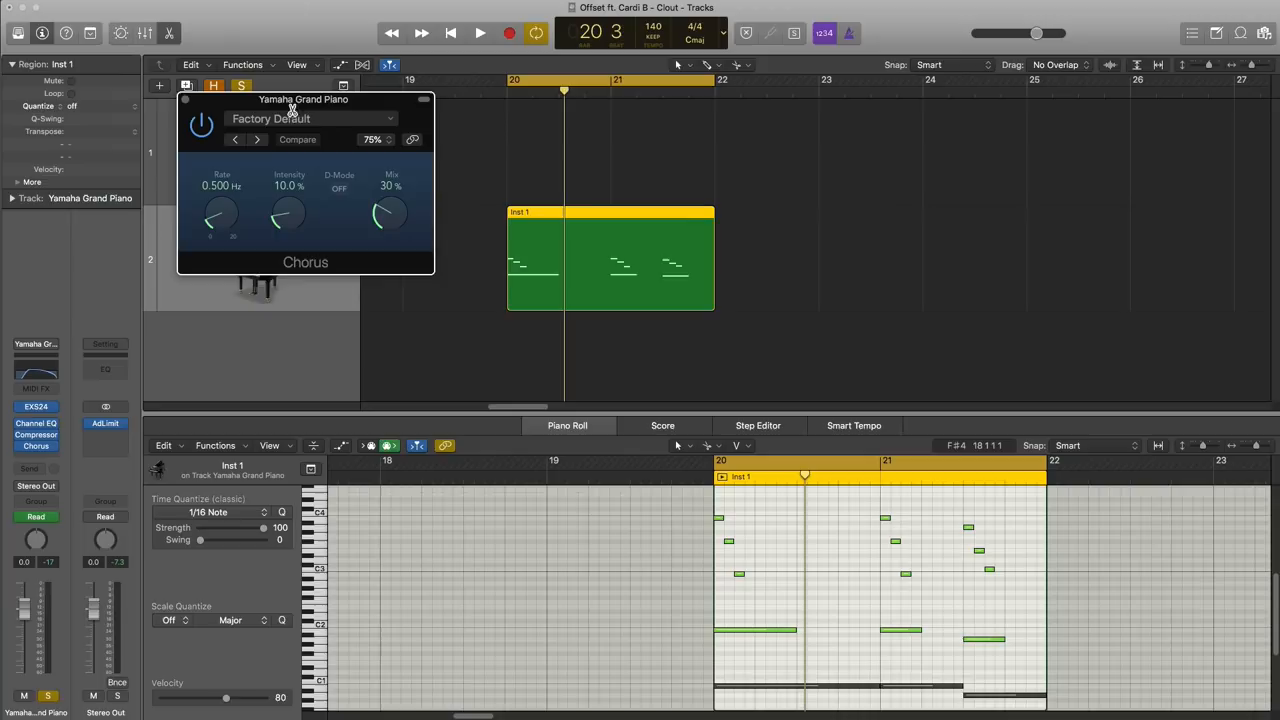
left_click(480, 33)
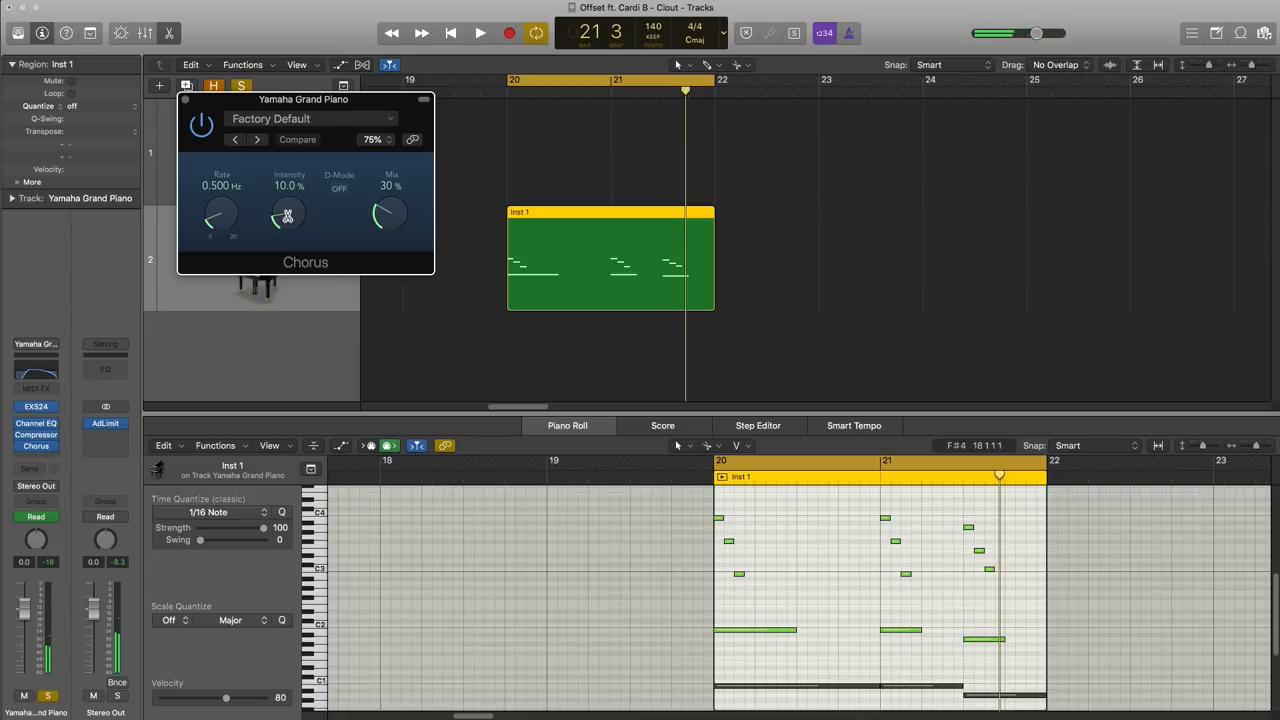
left_click(479, 33)
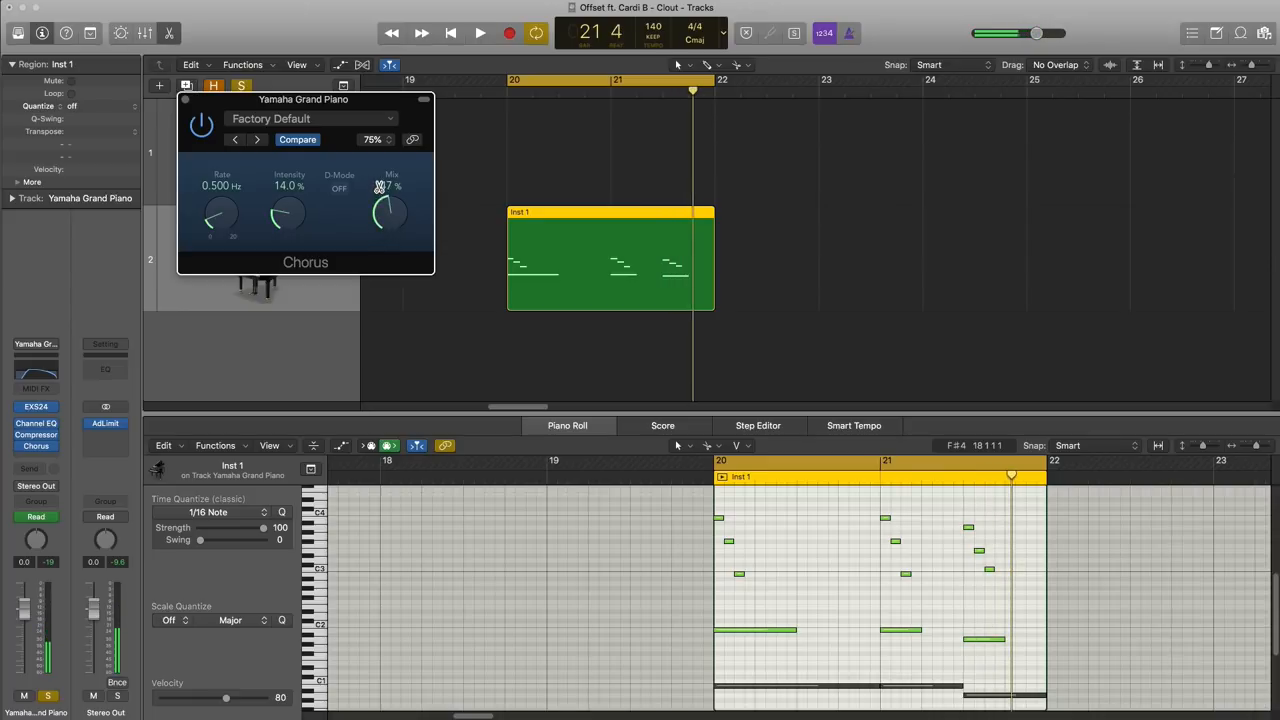
left_click(479, 33)
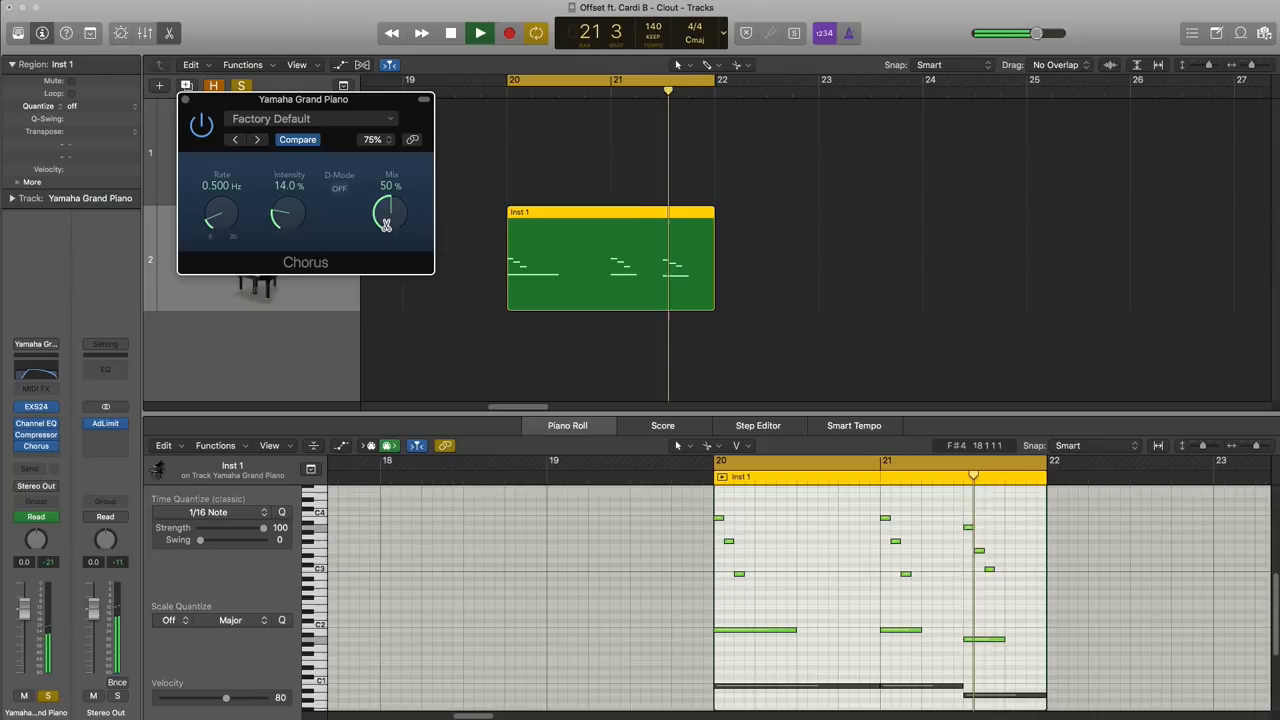
left_click_drag(390, 210, 388, 225)
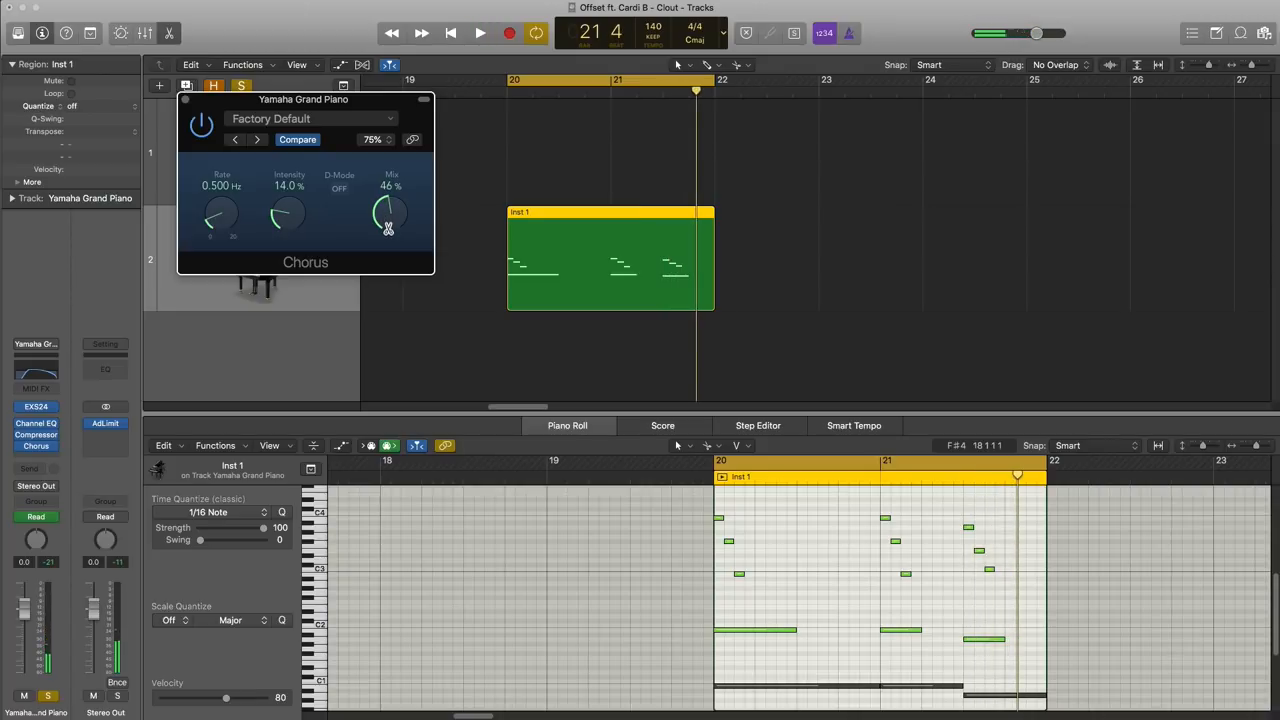
left_click(479, 33)
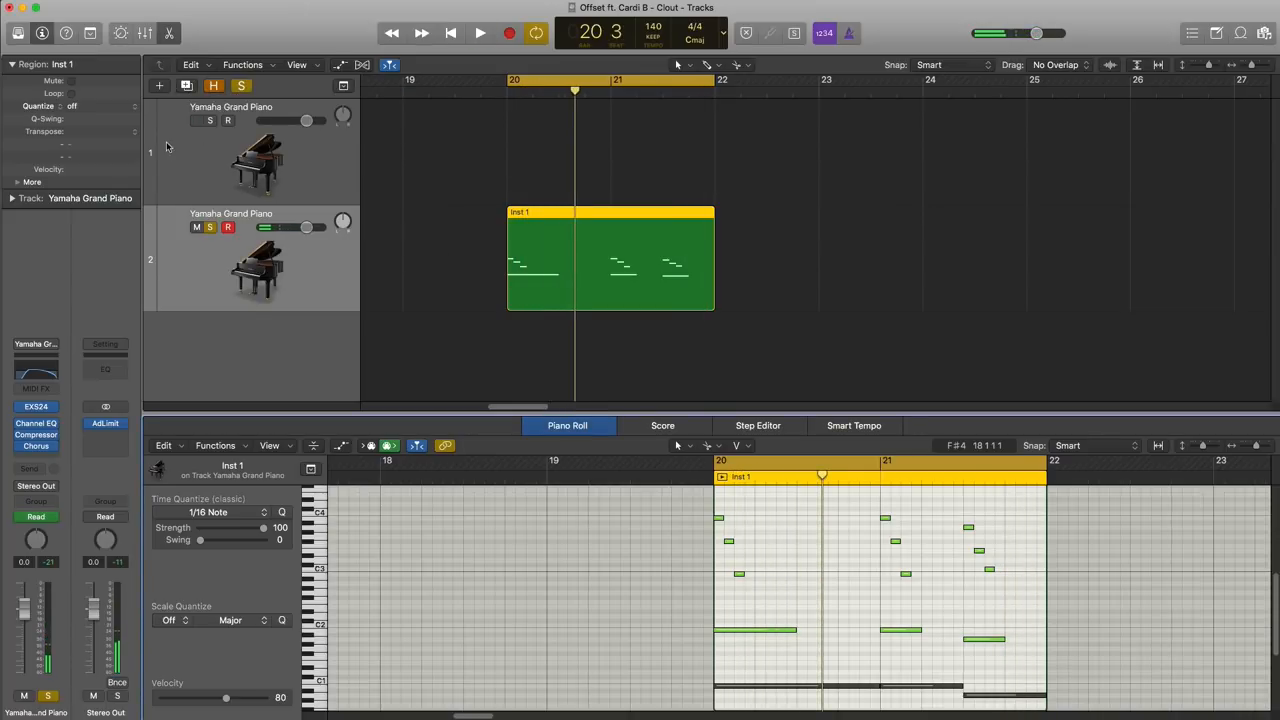
Step: Insert an Echo with a 1/4-note delay and adjusted feedback
left_click(70, 442)
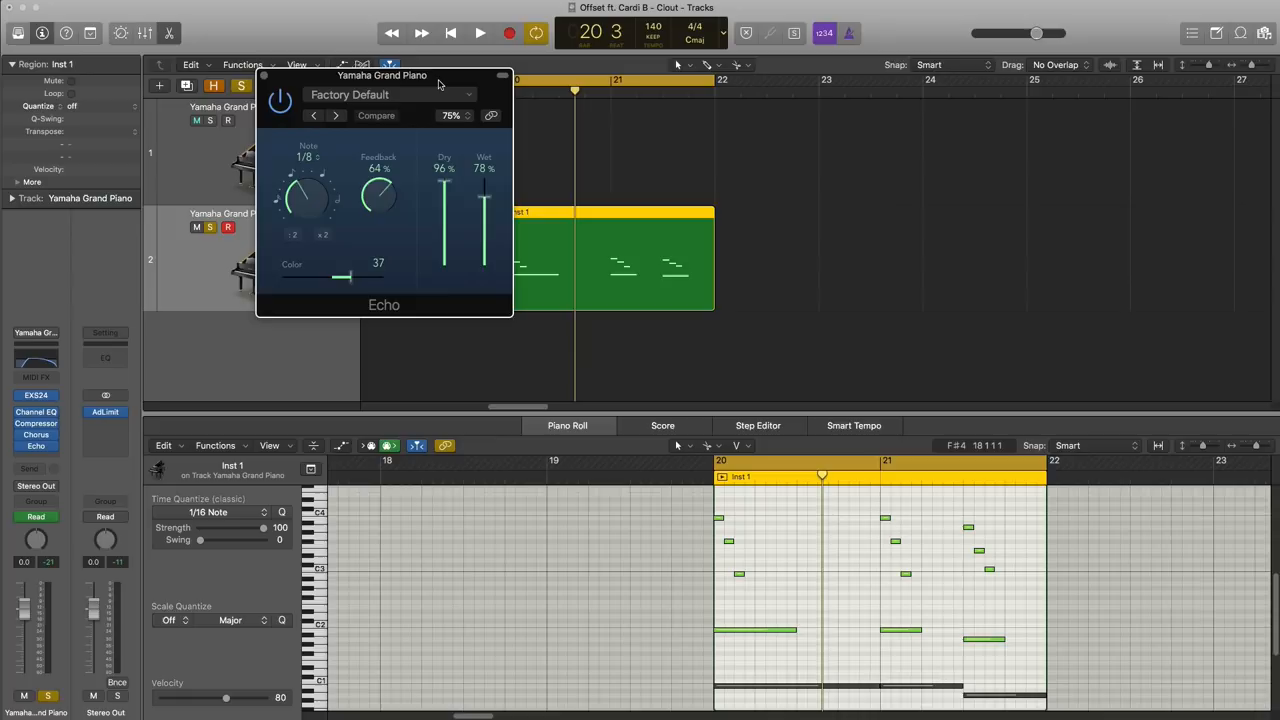
left_click(479, 33)
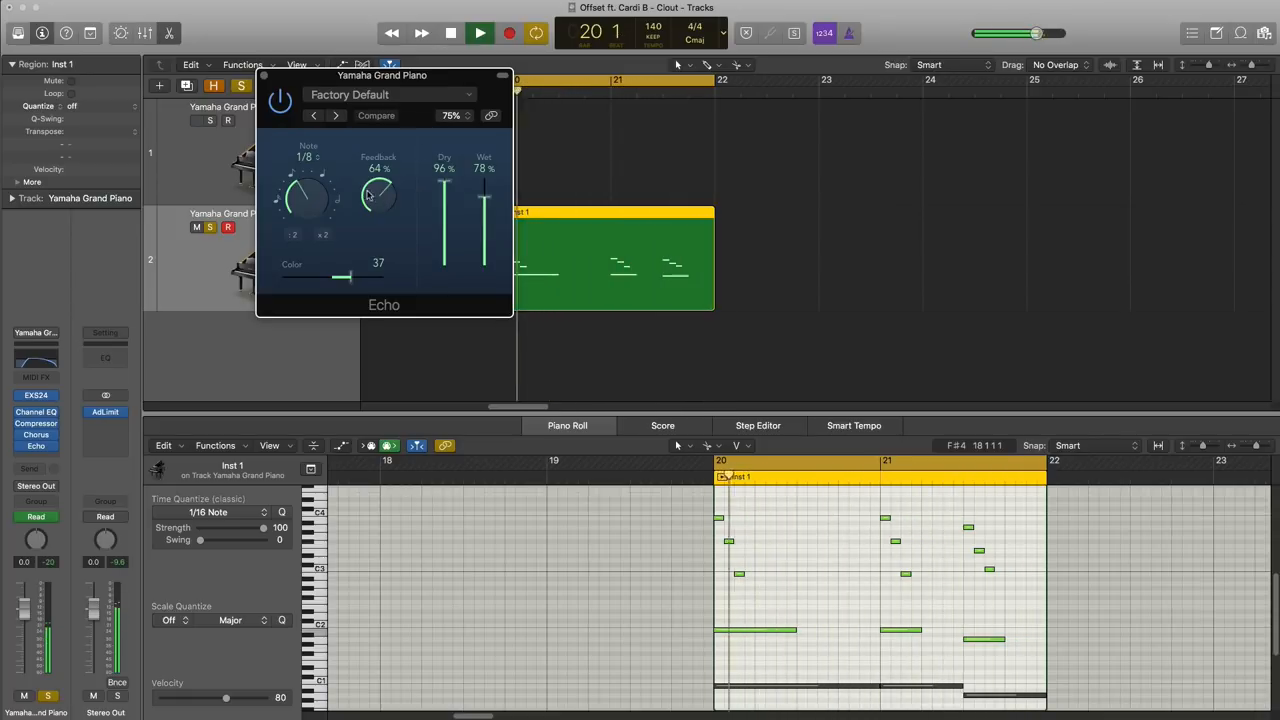
left_click(308, 158)
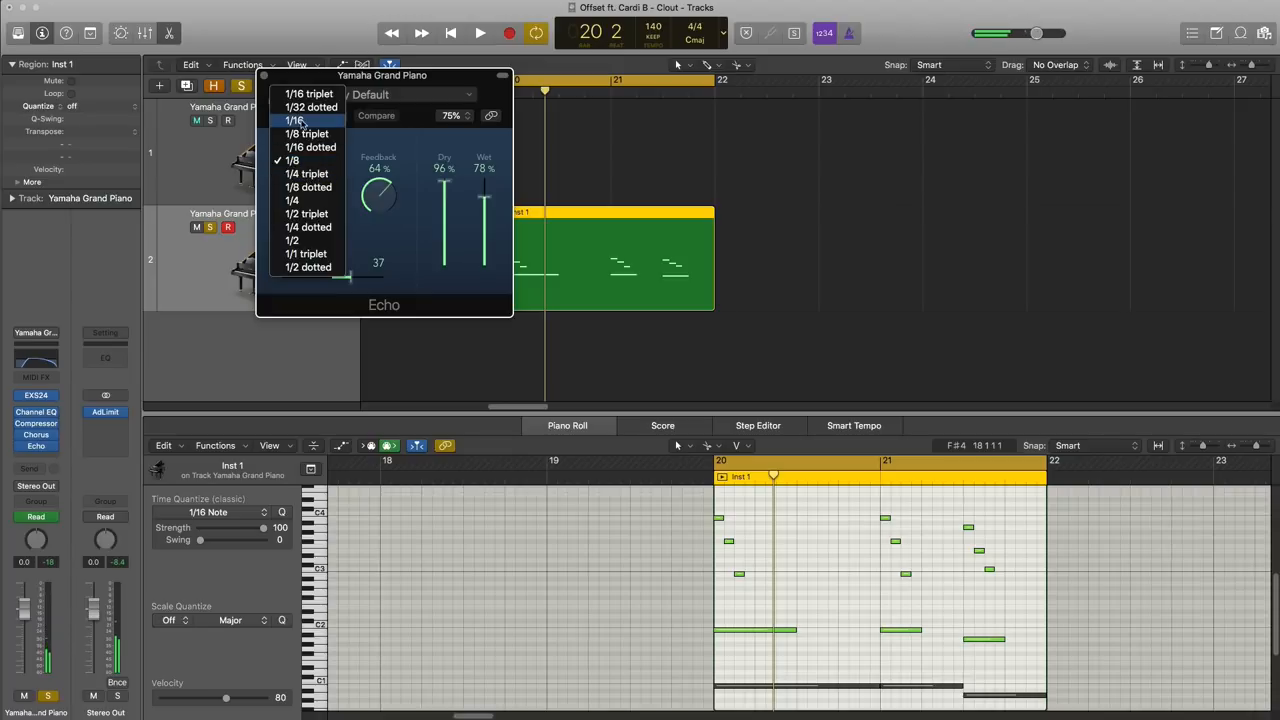
mouse_move(305, 200)
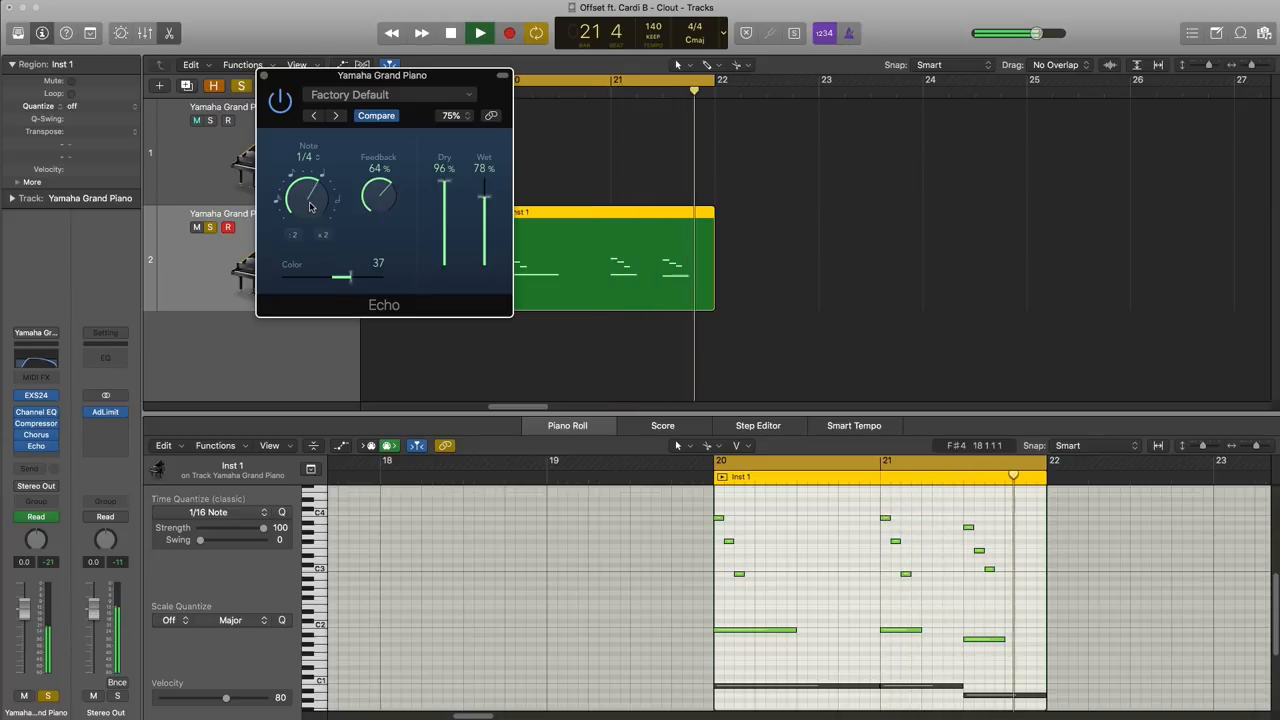
left_click(450, 33)
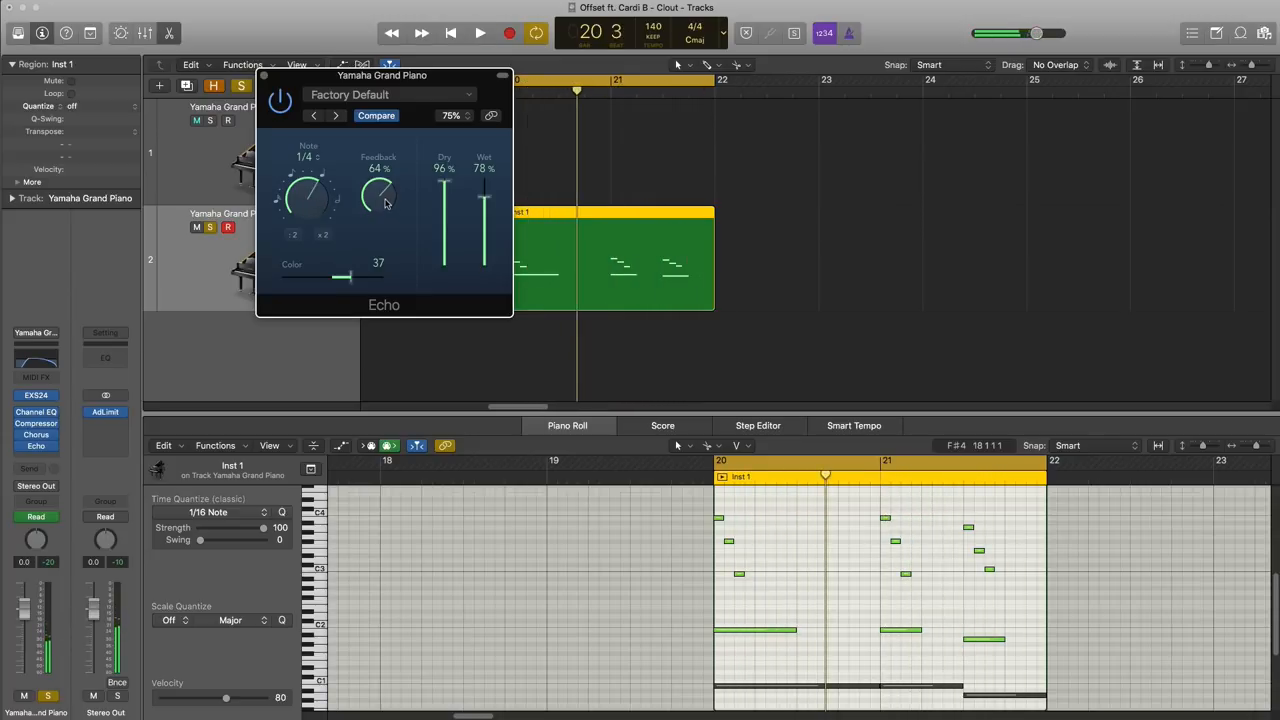
left_click_drag(378, 195, 380, 190)
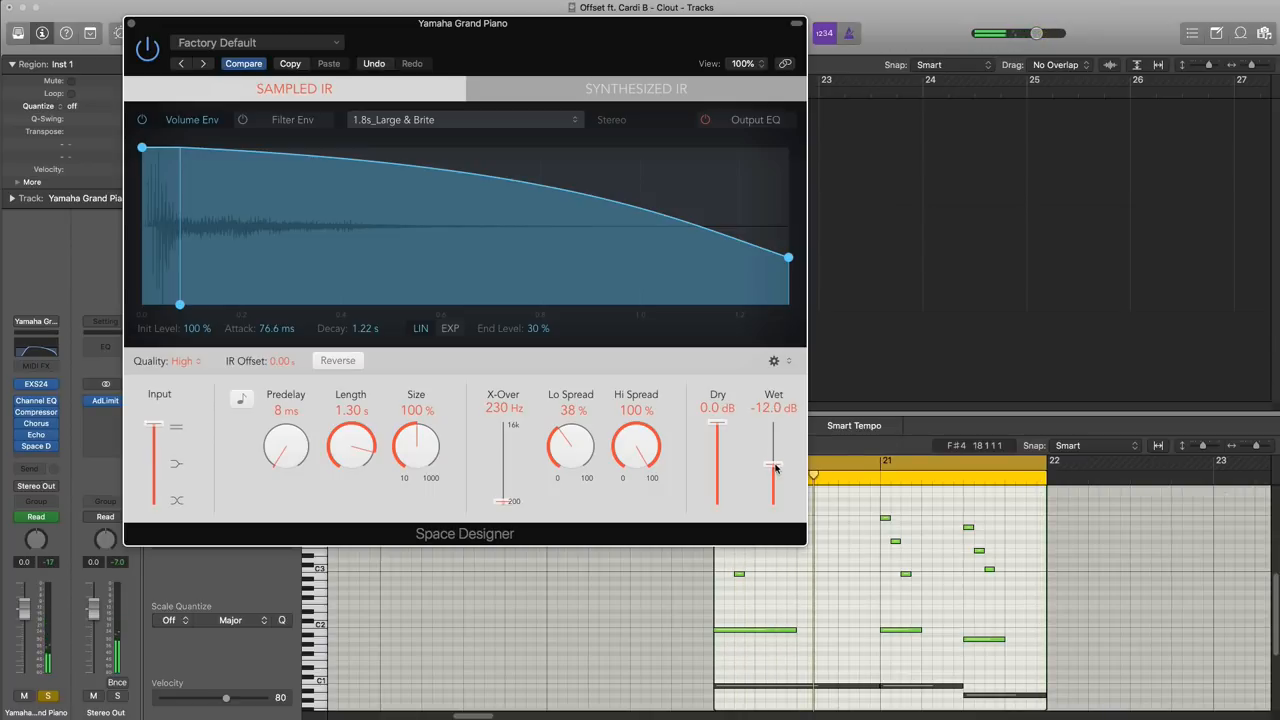
left_click_drag(773, 490, 773, 465)
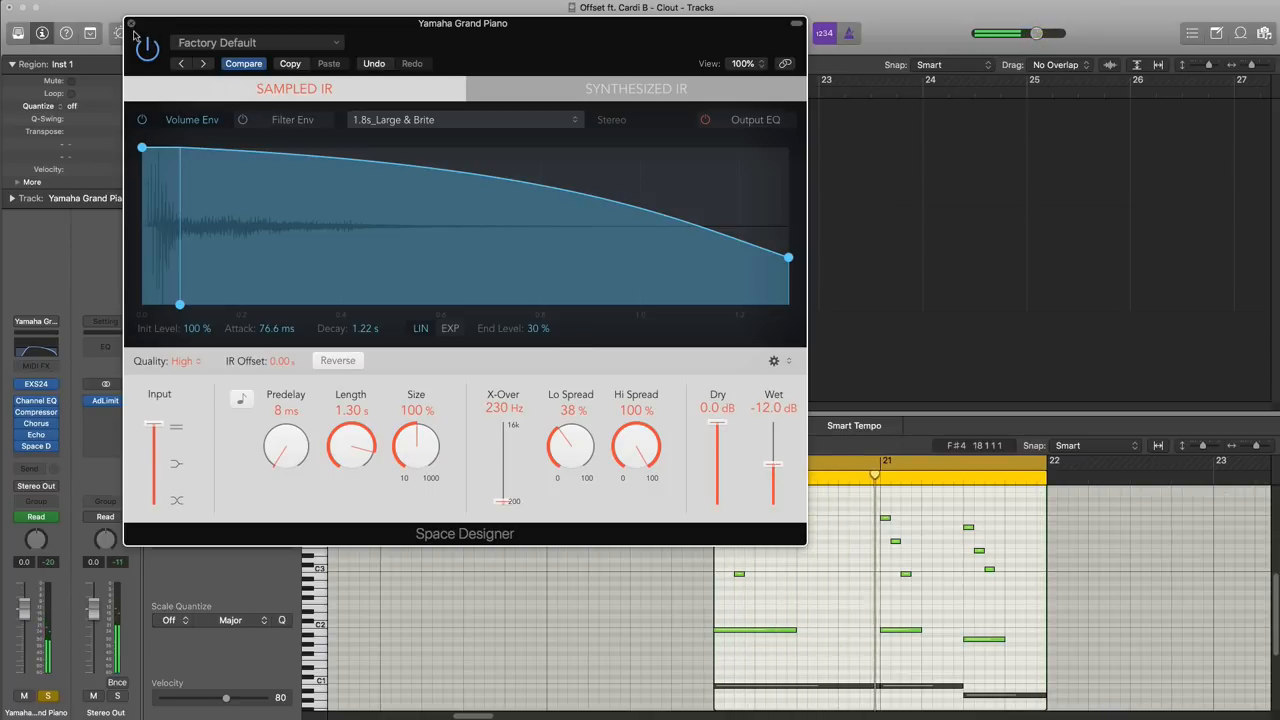
left_click(131, 23)
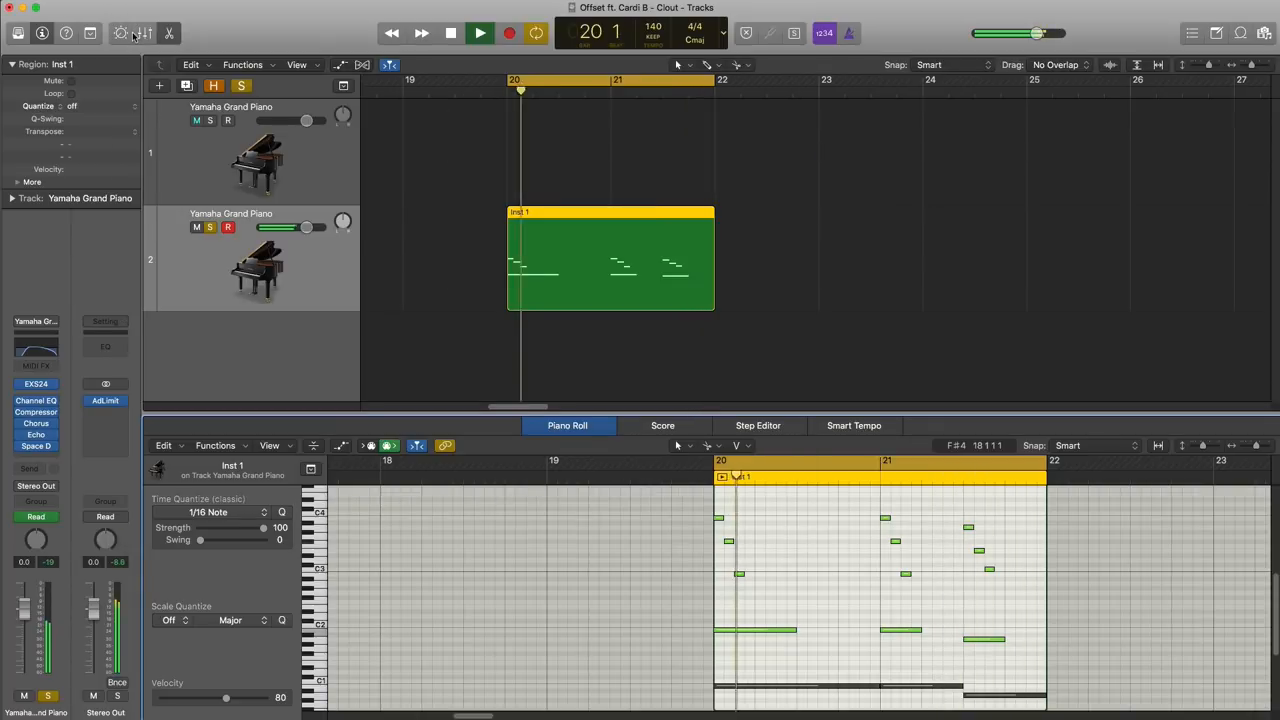
left_click(196, 120)
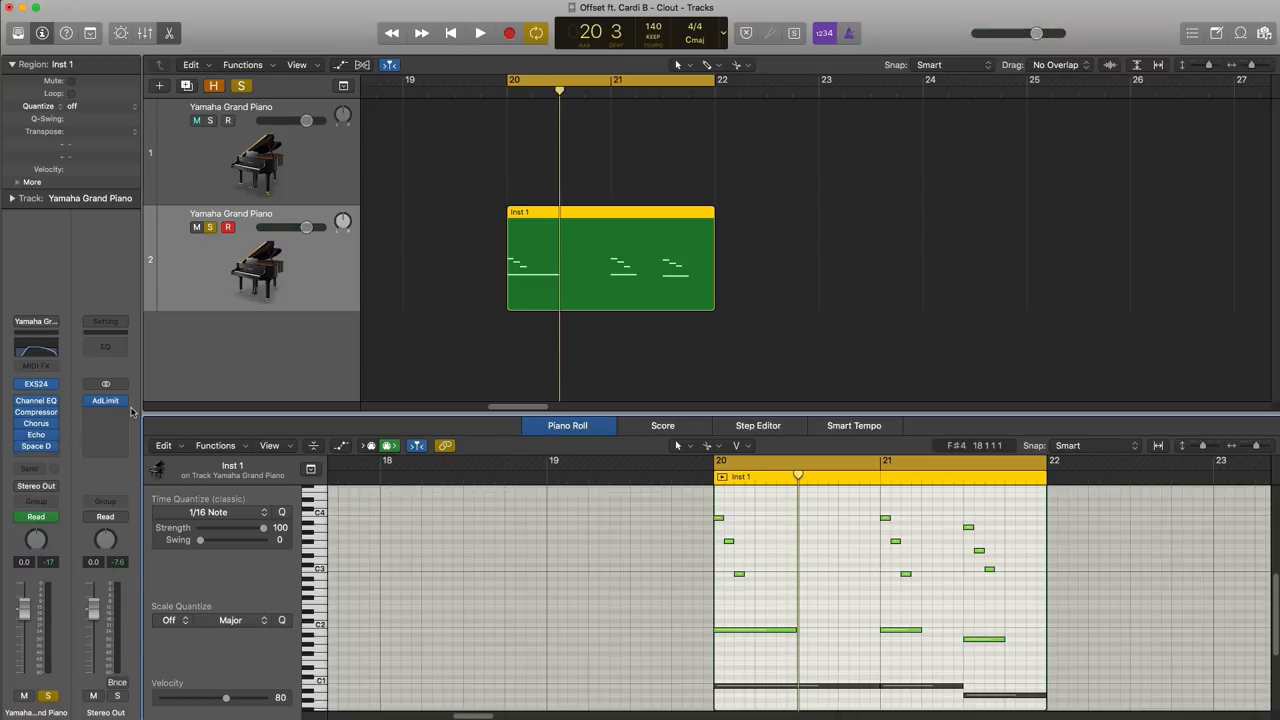
Step: Insert iZotope Vinyl on the piano channel and push its Warp Depth to maximum
left_click(197, 120)
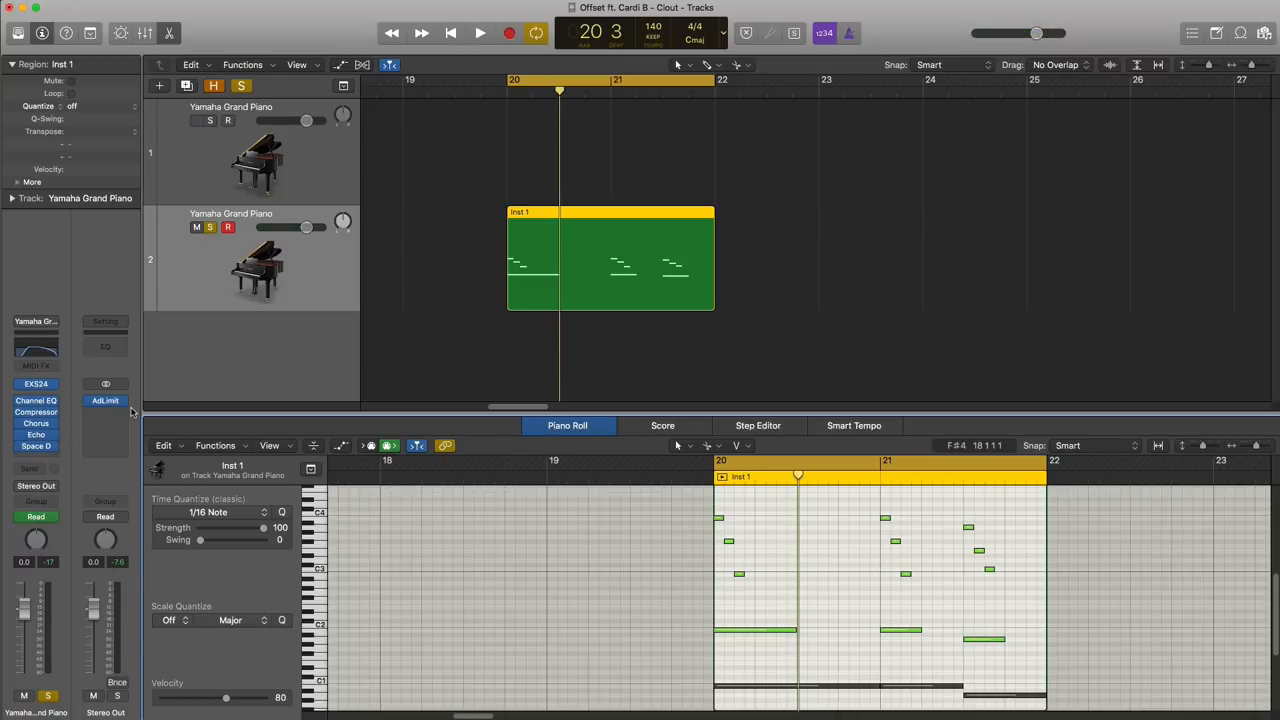
left_click(36, 445)
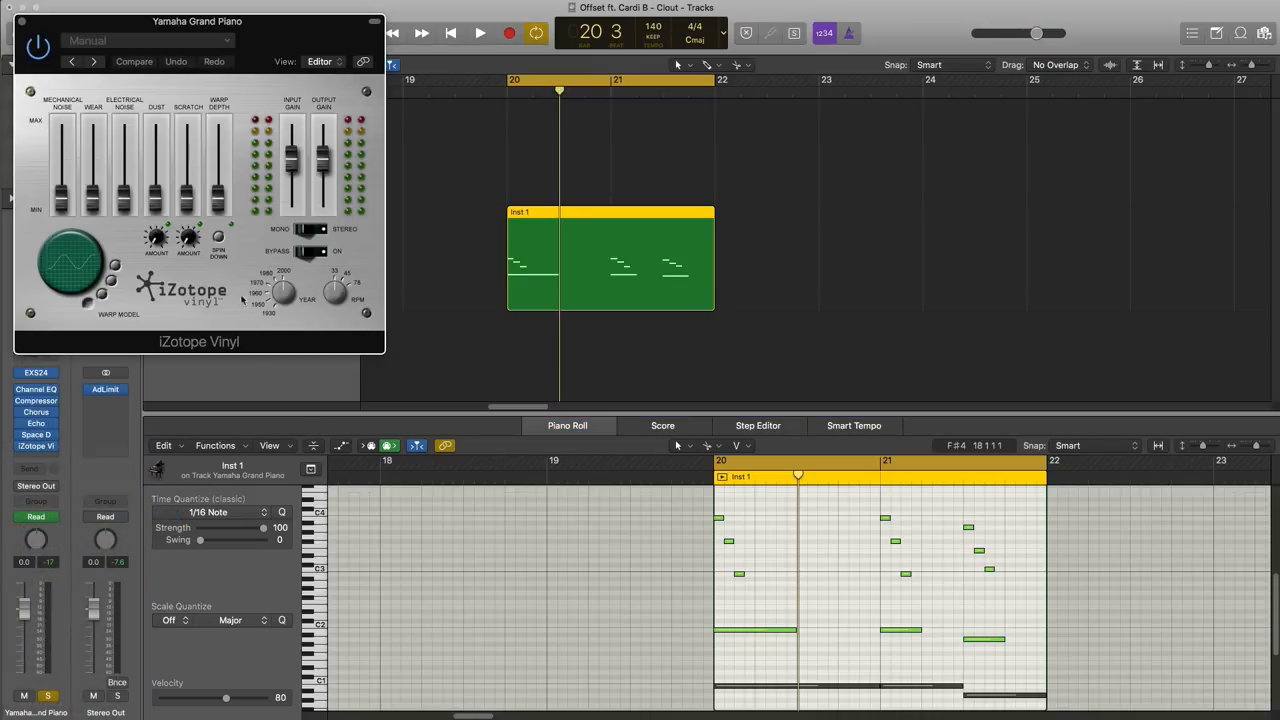
mouse_move(234, 200)
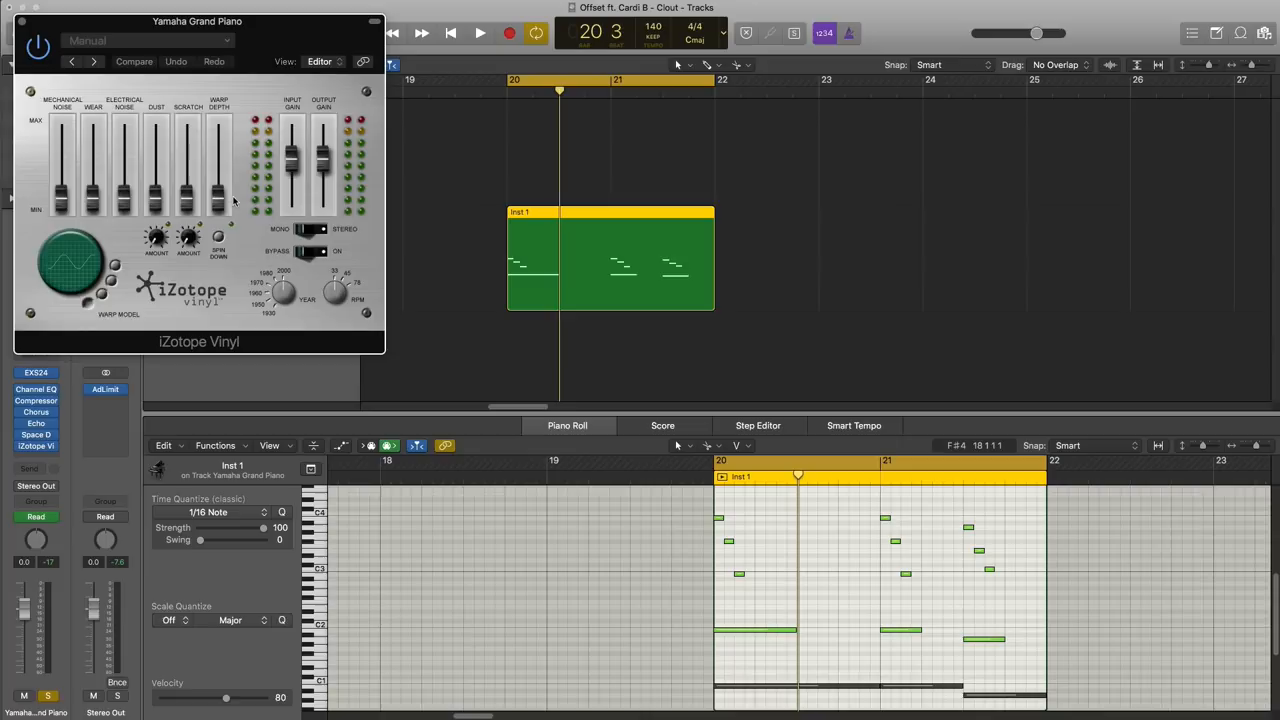
mouse_move(616, 185)
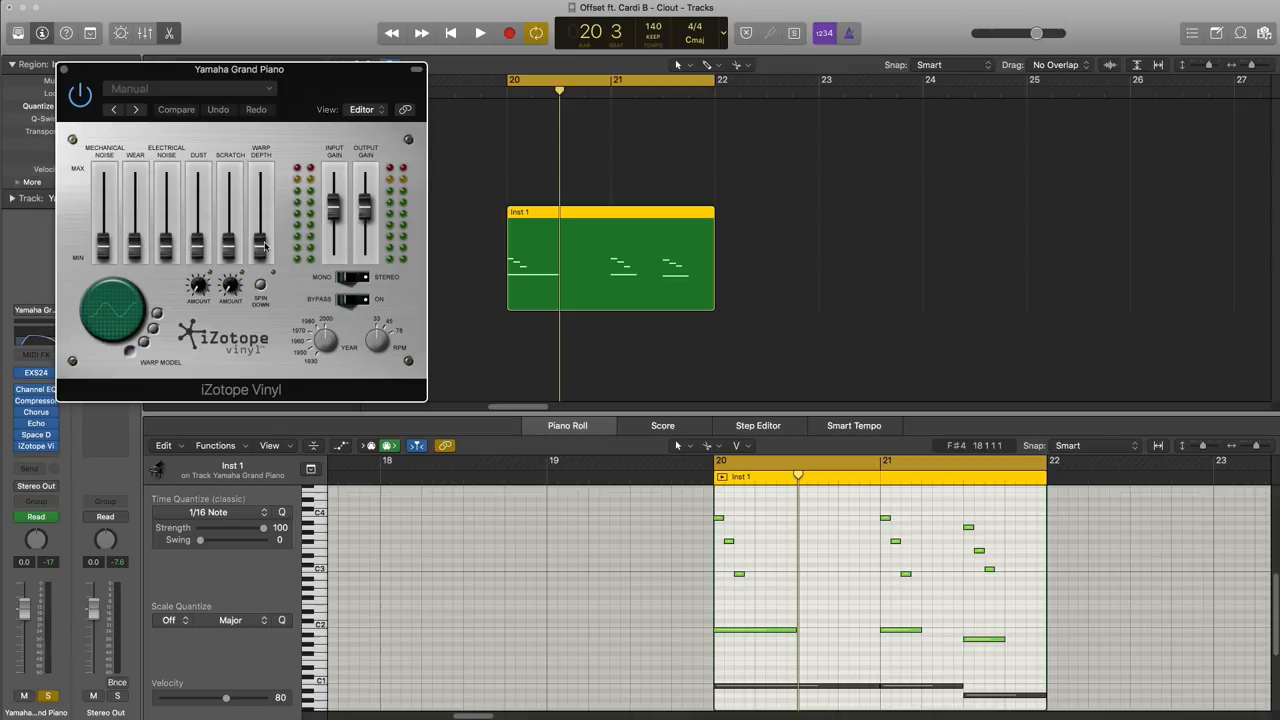
left_click(479, 33)
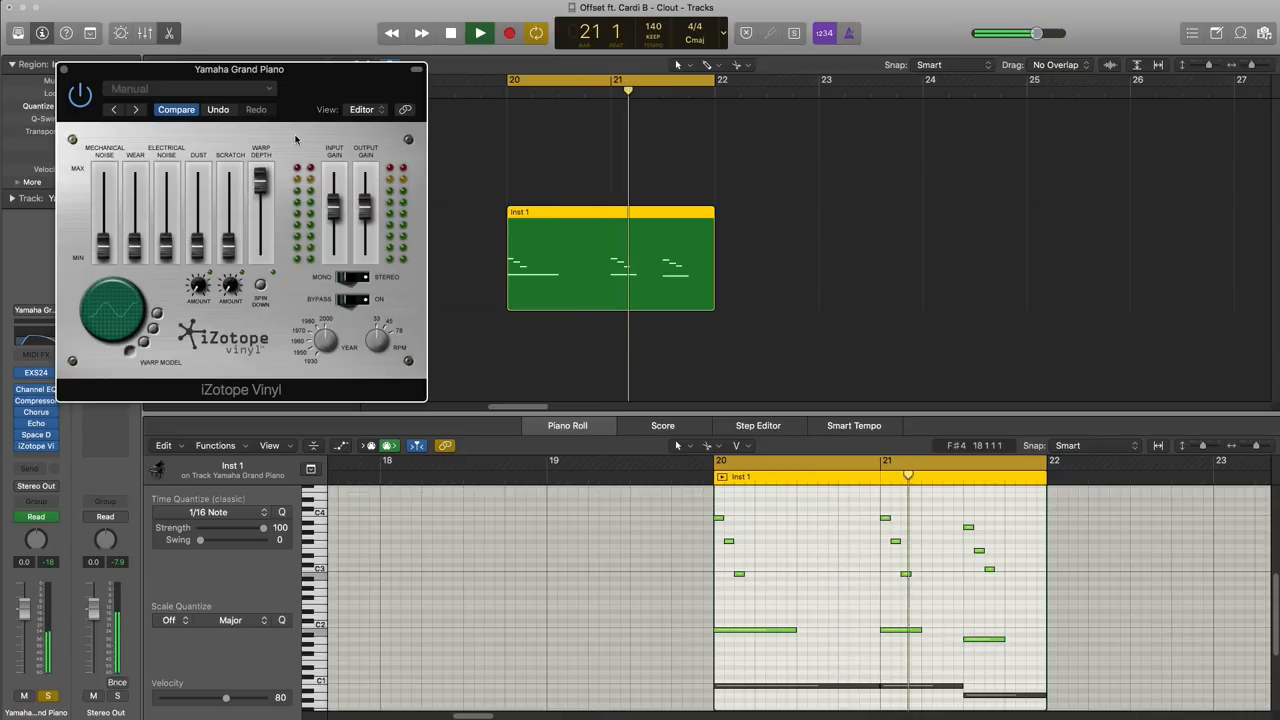
Step: Lower the Warp Depth to about 36% and audition the part
left_click(480, 33)
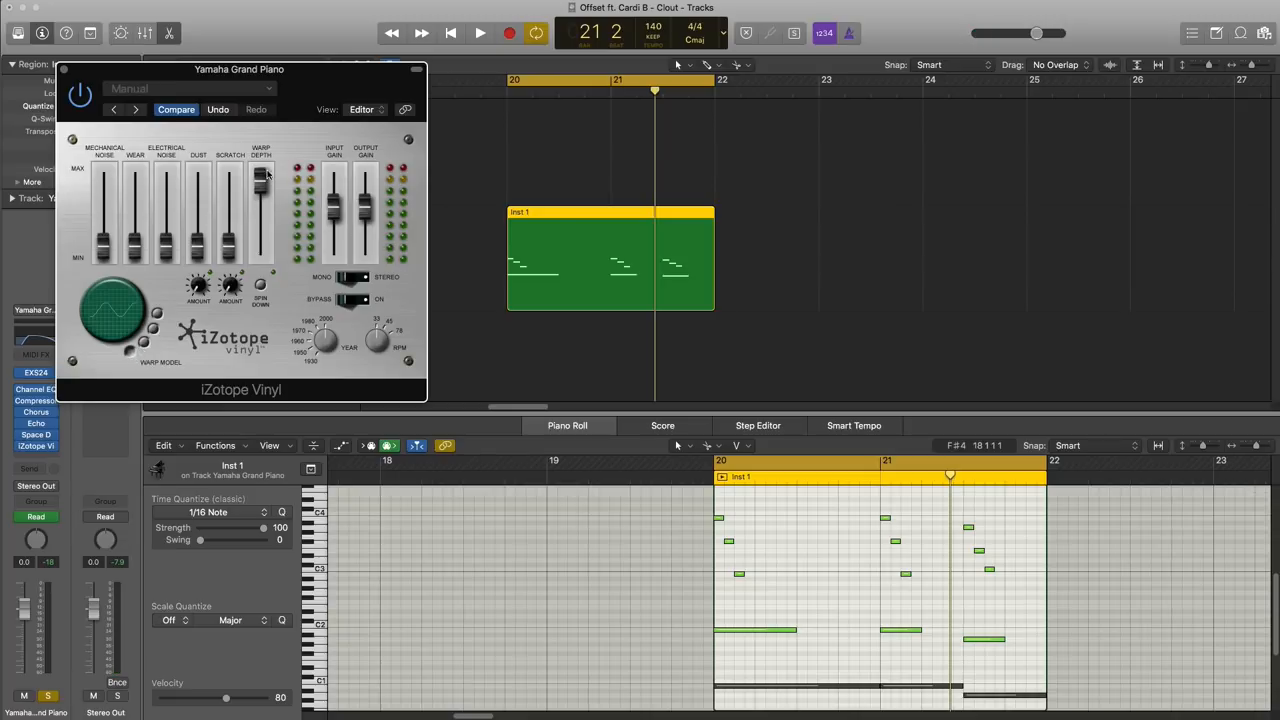
left_click_drag(260, 175, 260, 215)
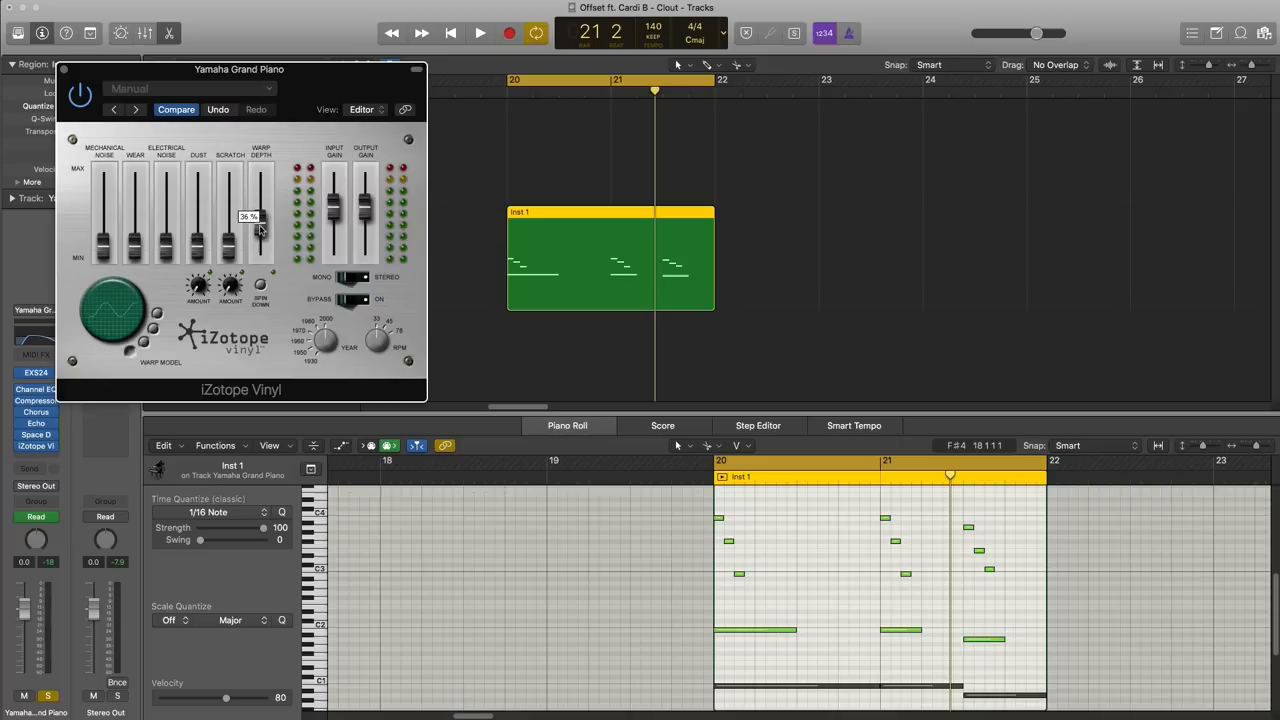
mouse_move(288, 228)
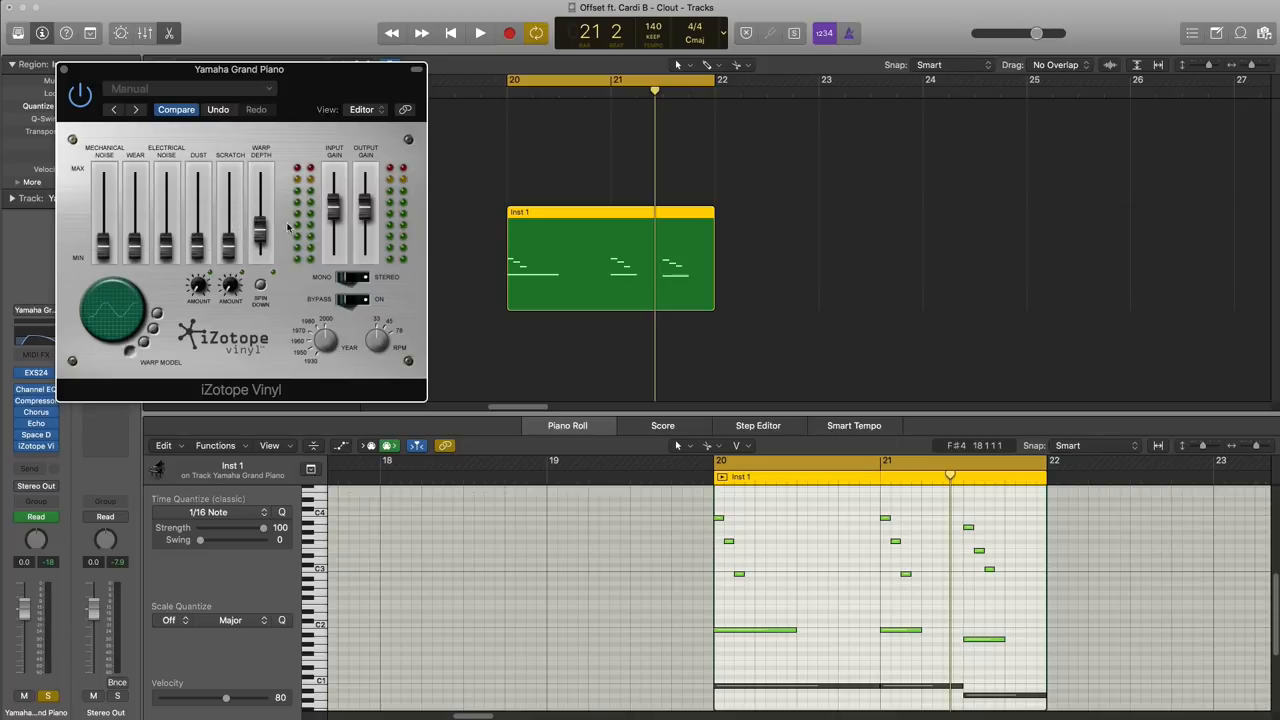
left_click(480, 33)
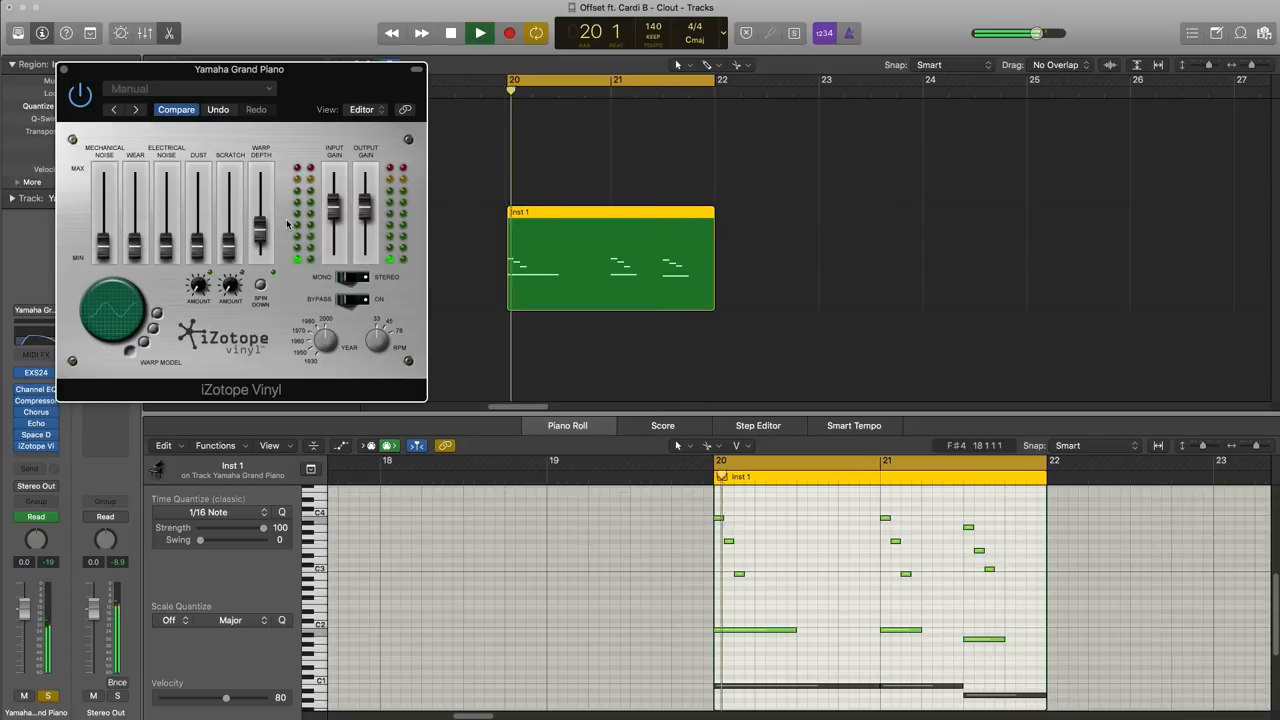
left_click(480, 33)
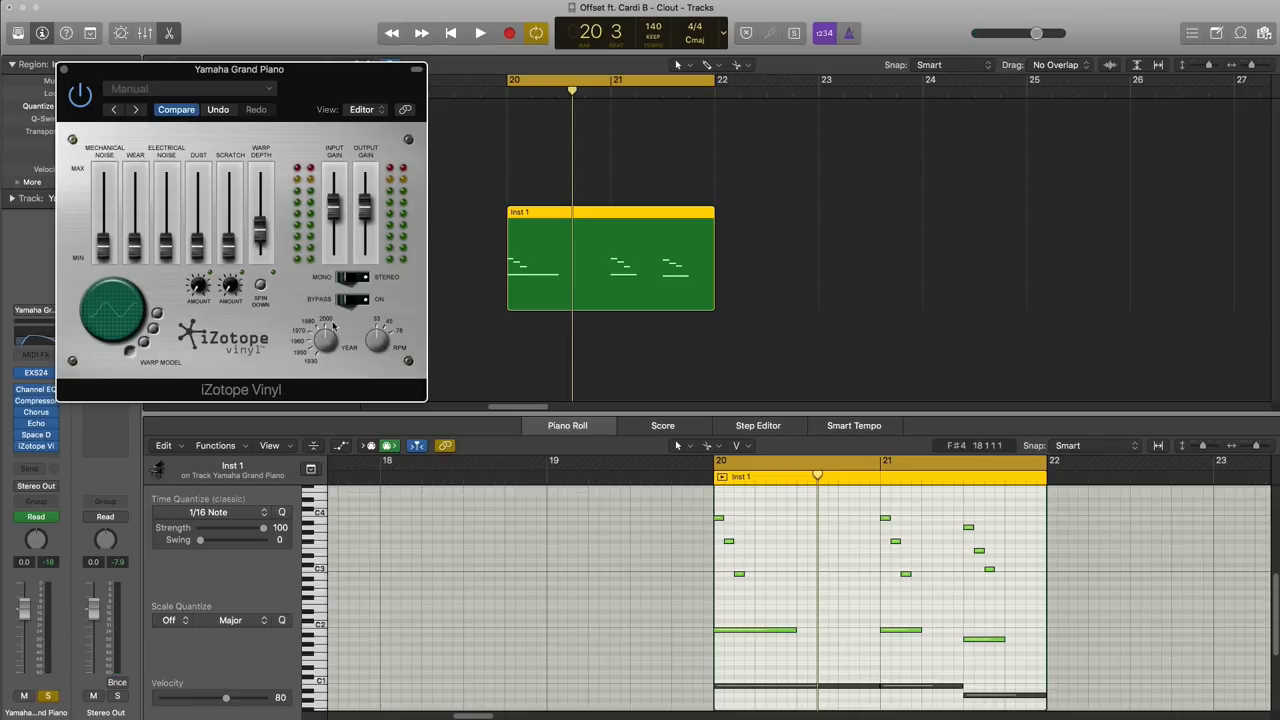
Step: Audition the piano once more and close the iZotope Vinyl window
left_click(480, 33)
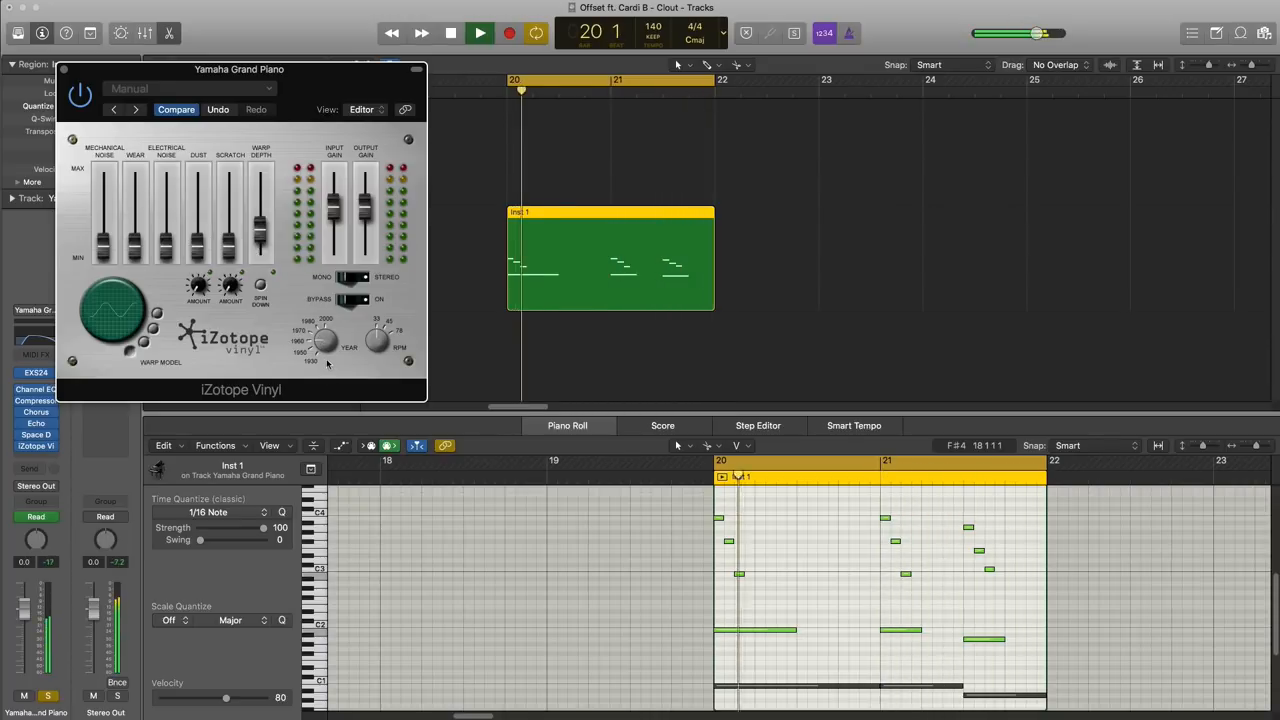
left_click(479, 33)
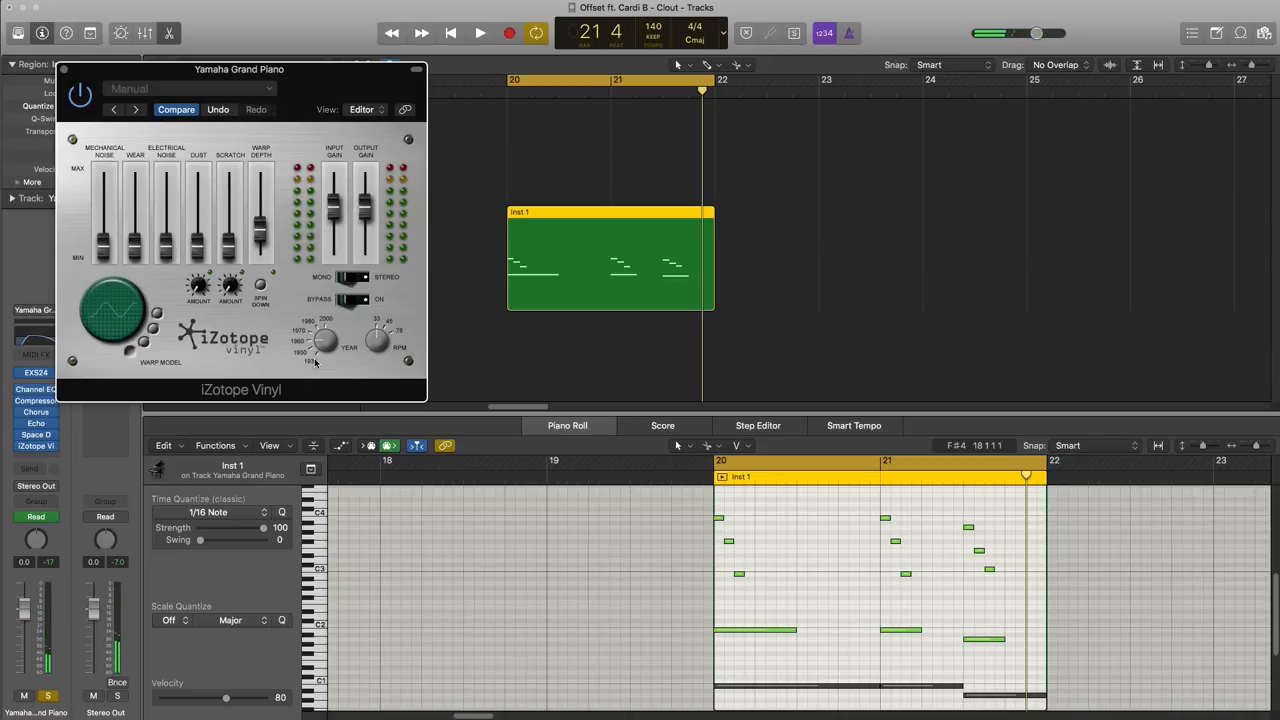
left_click(479, 33)
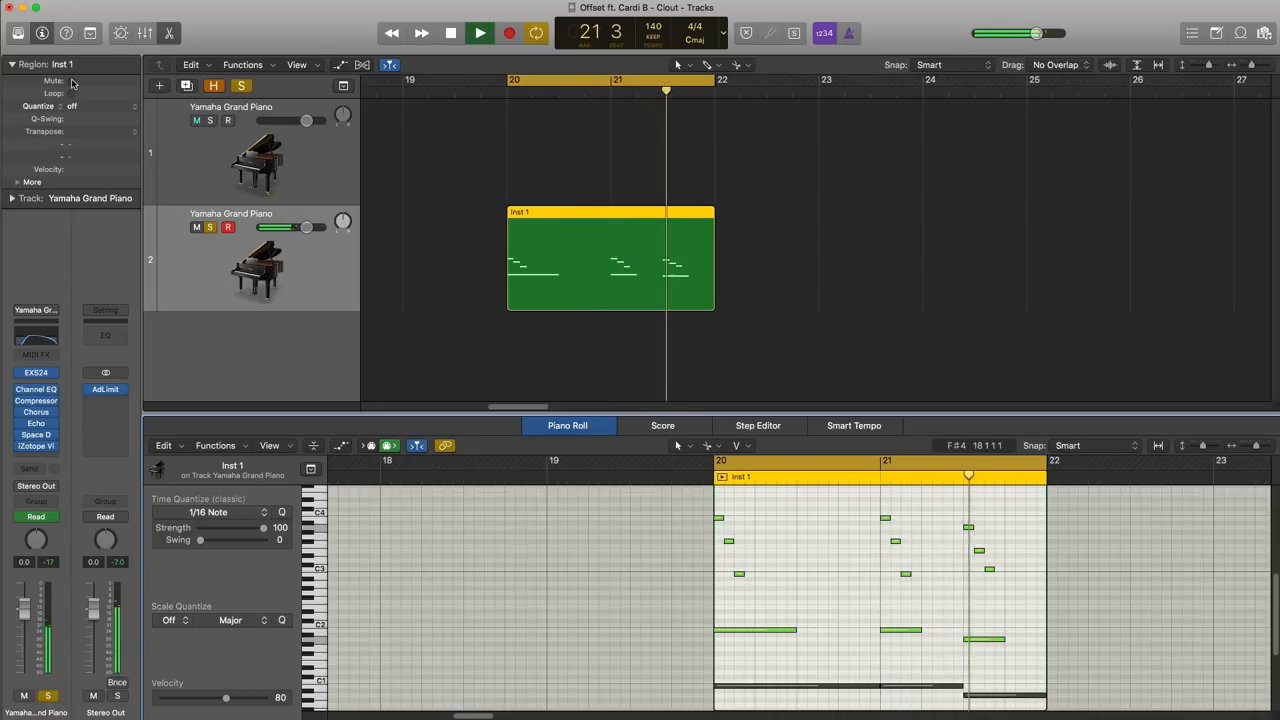
left_click(197, 120)
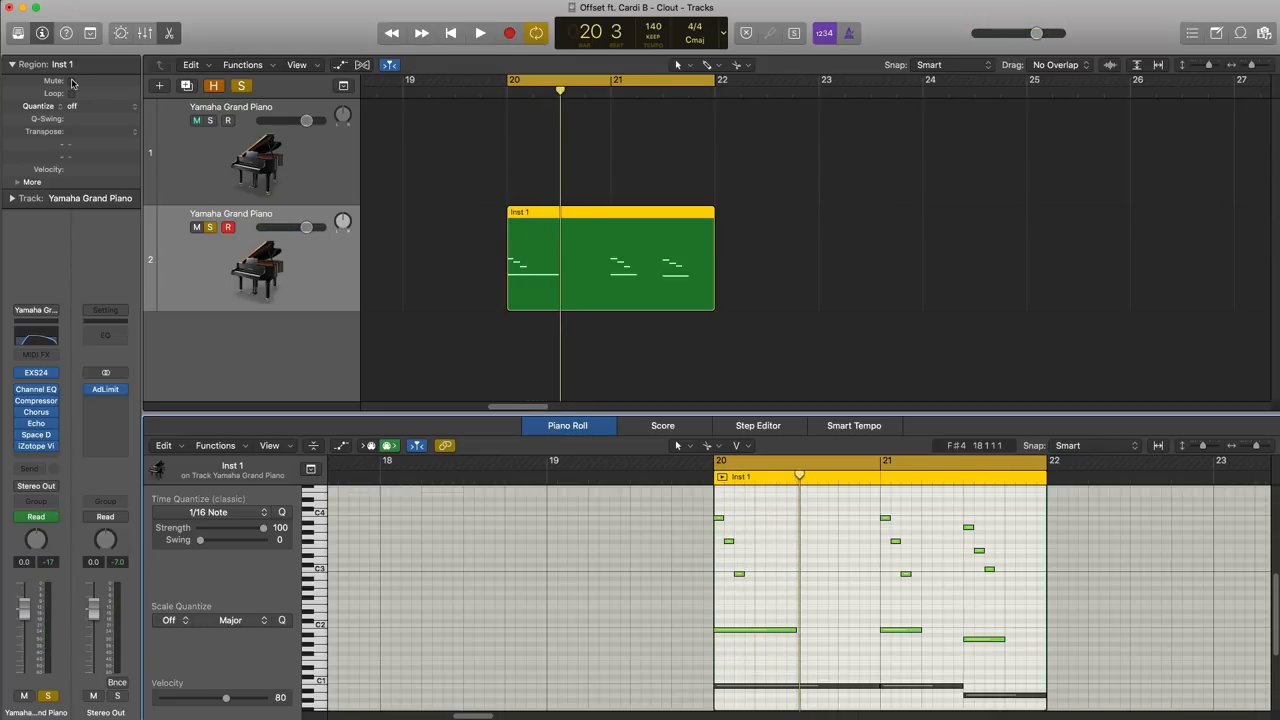
left_click(196, 120)
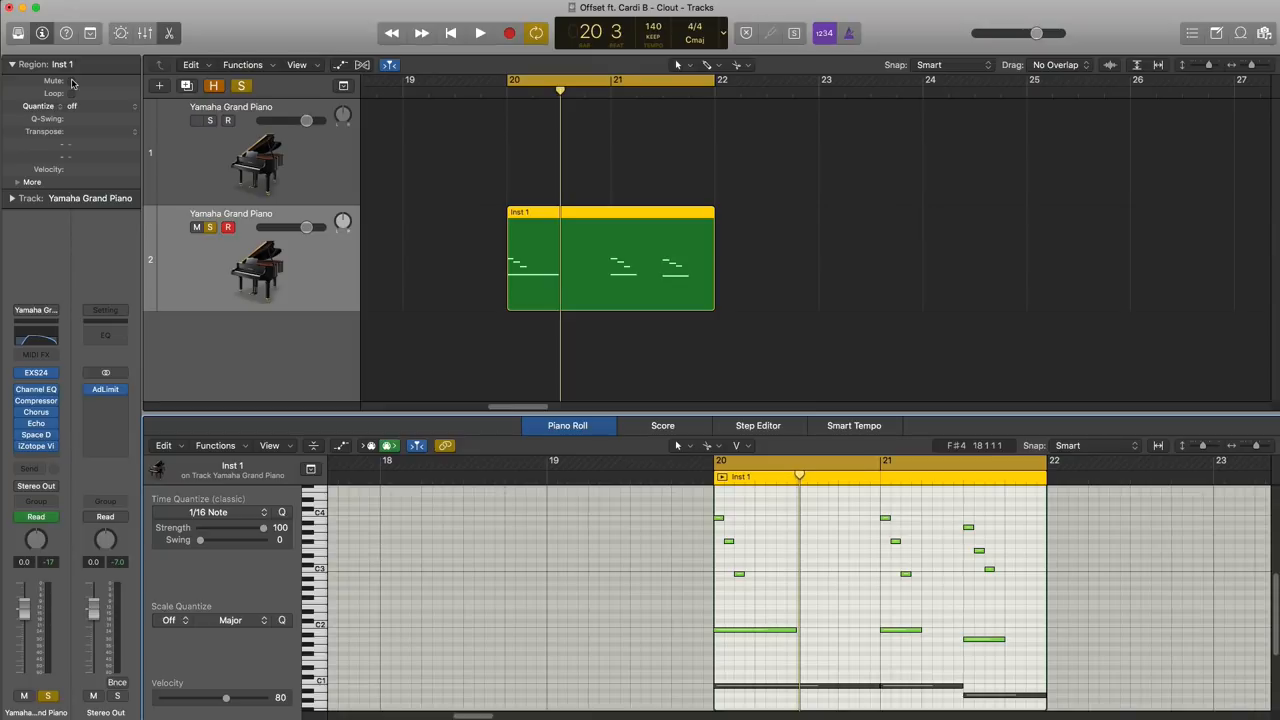
left_click(197, 120)
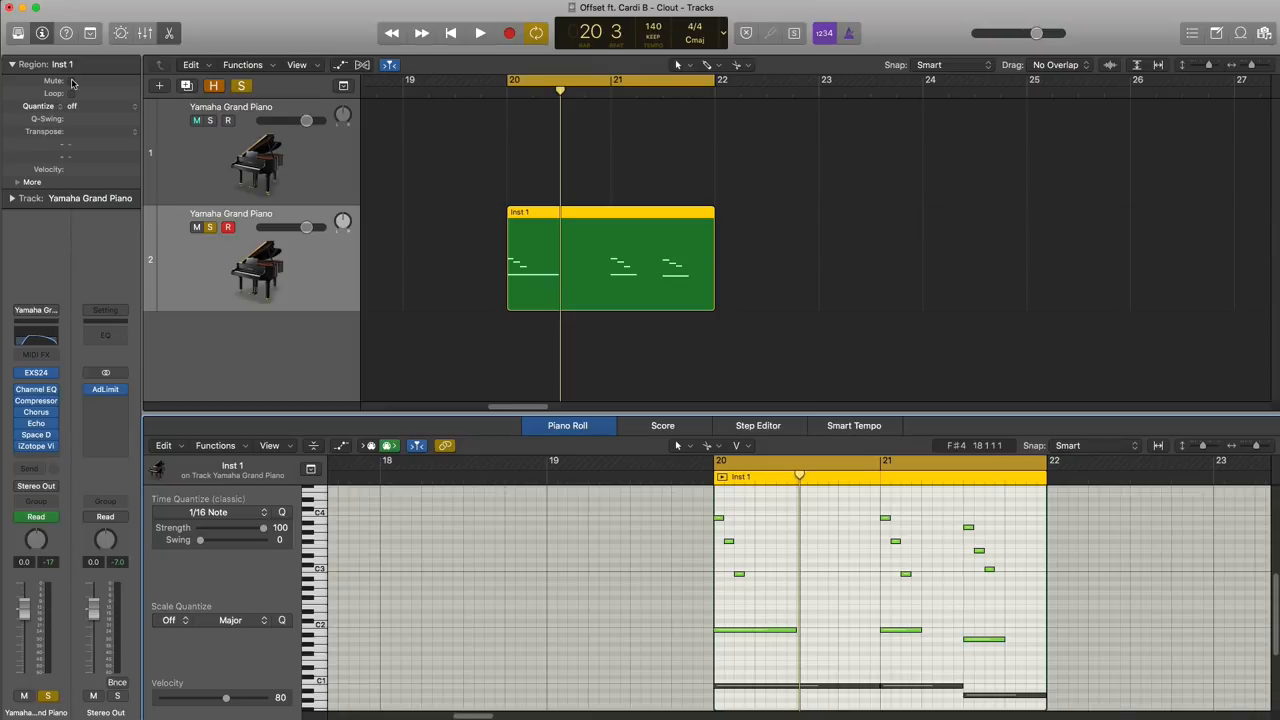
left_click(196, 120)
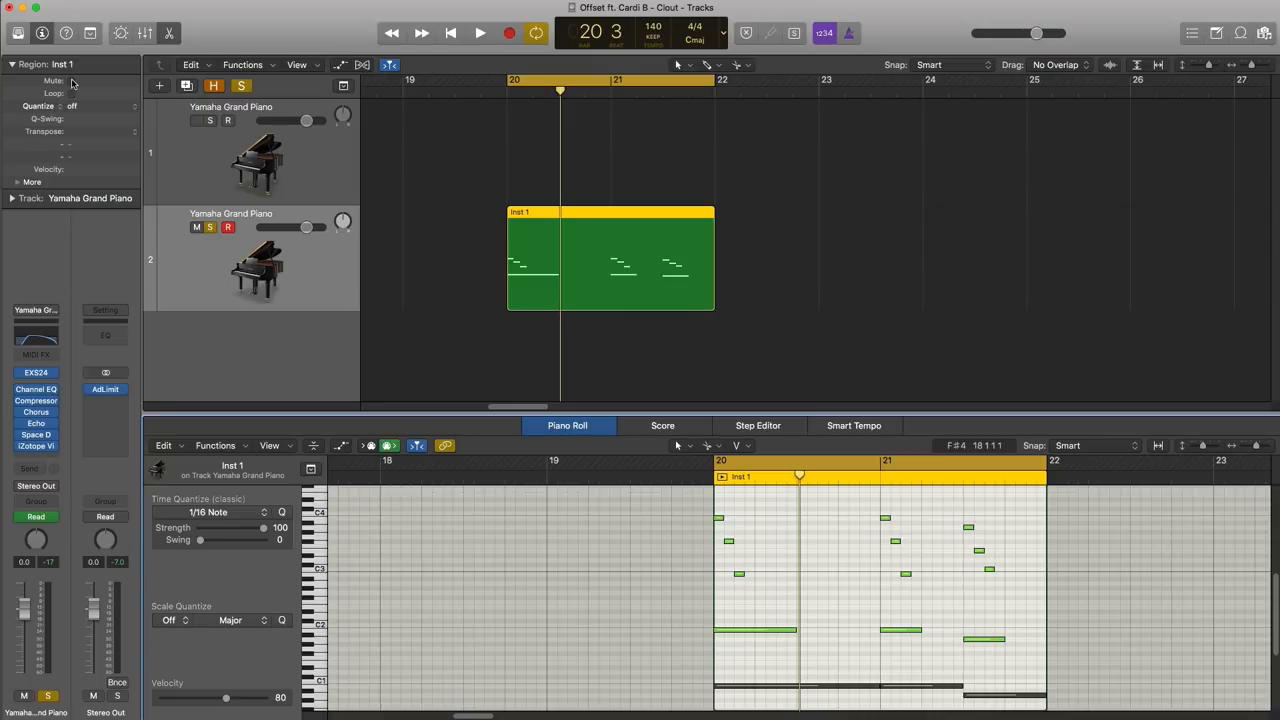
left_click(197, 120)
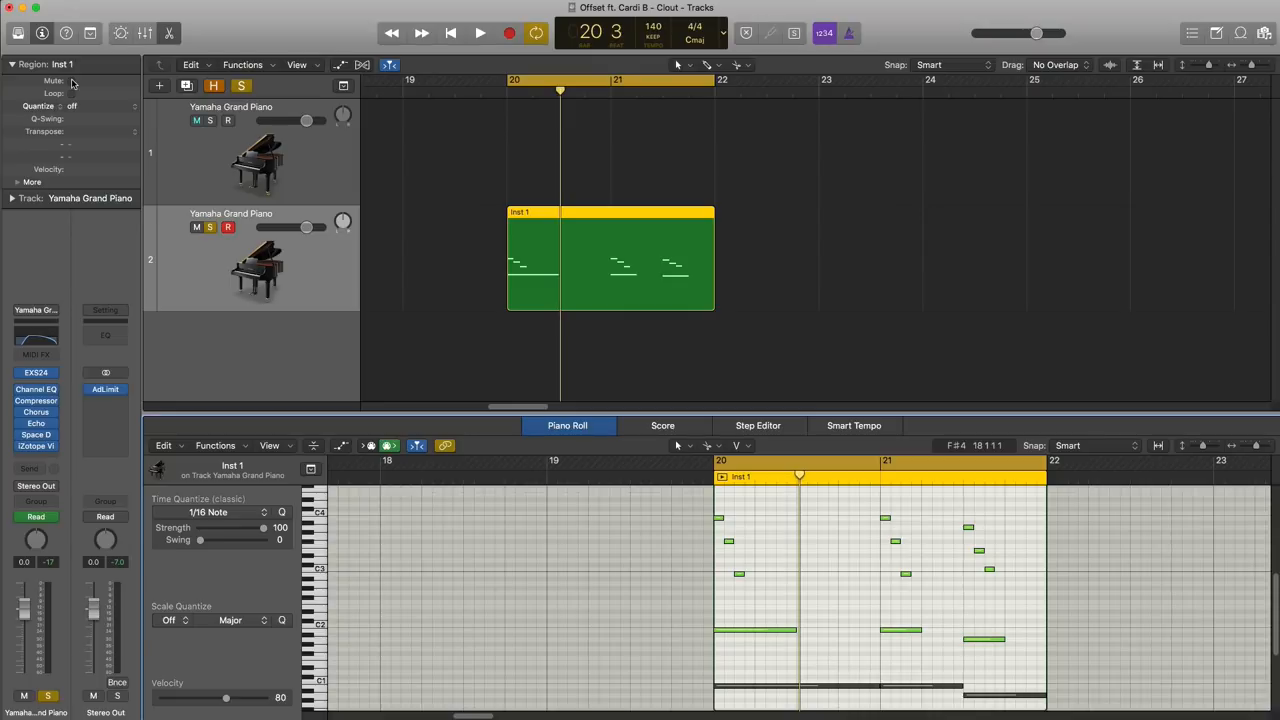
left_click(197, 120)
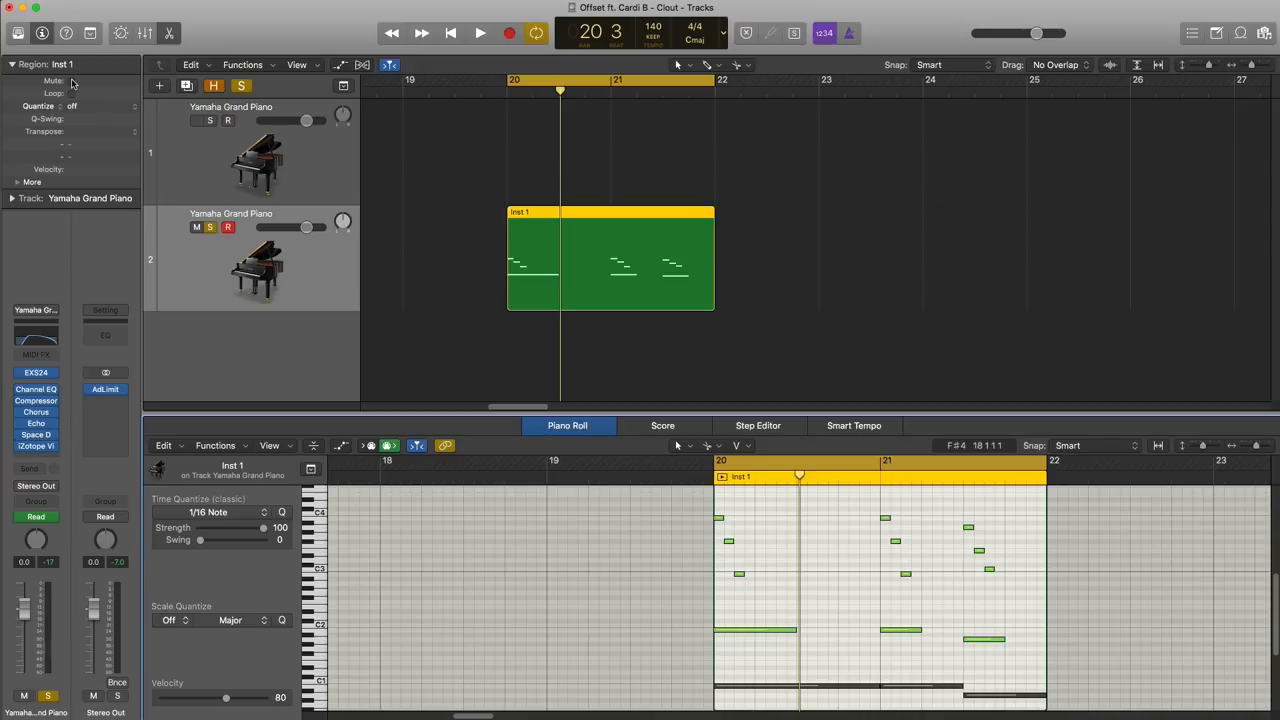